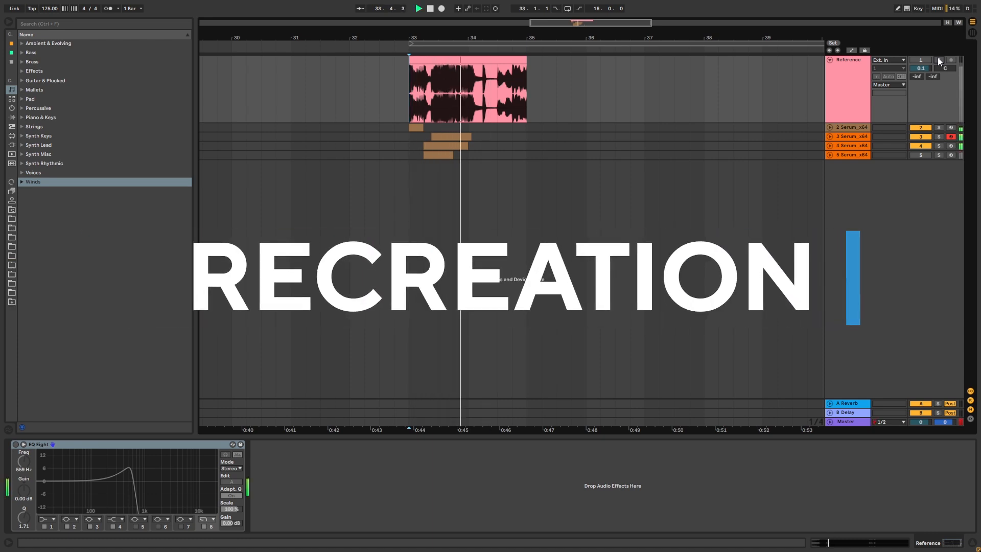
- Solo track 3 Serum_x64 instead of track 2 and view its Serum device
click(430, 8)
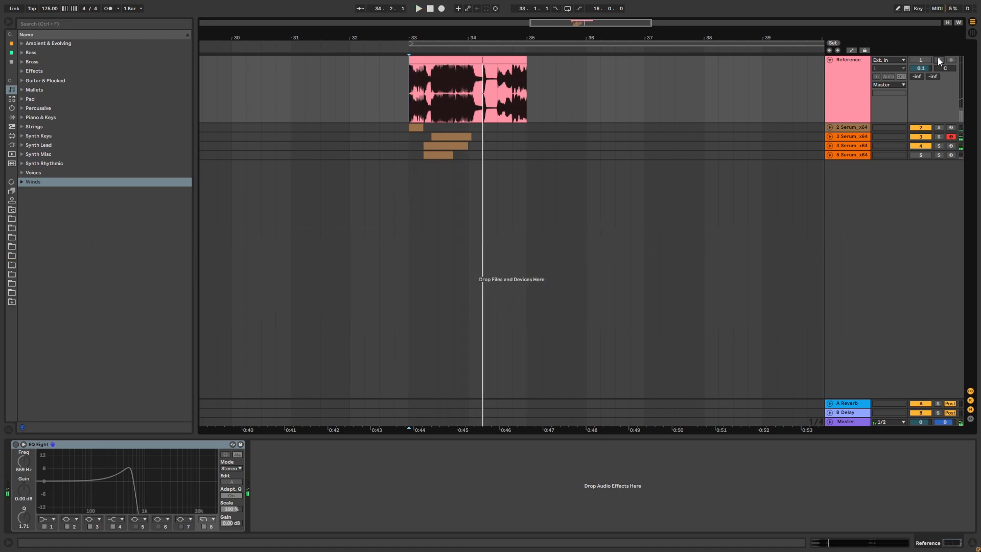
click(939, 128)
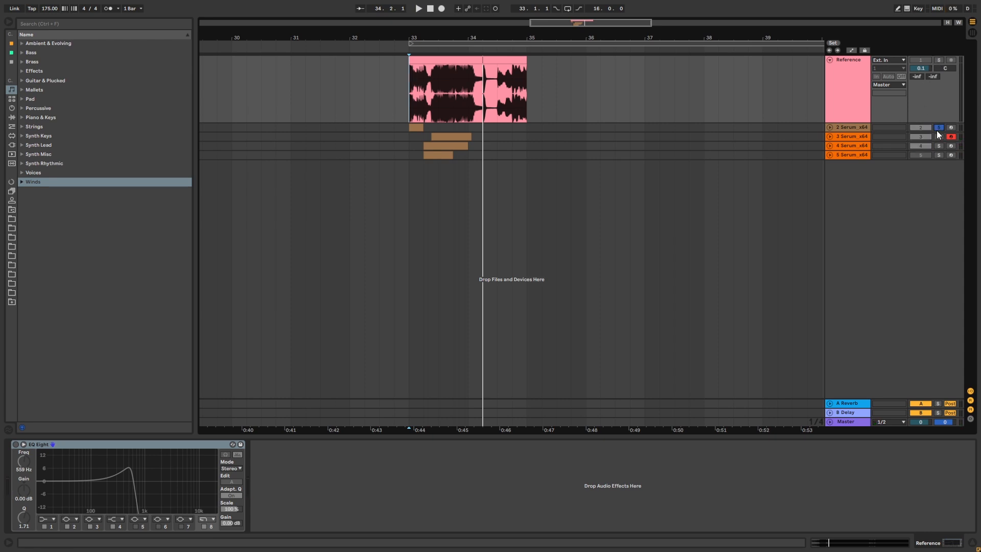
click(418, 8)
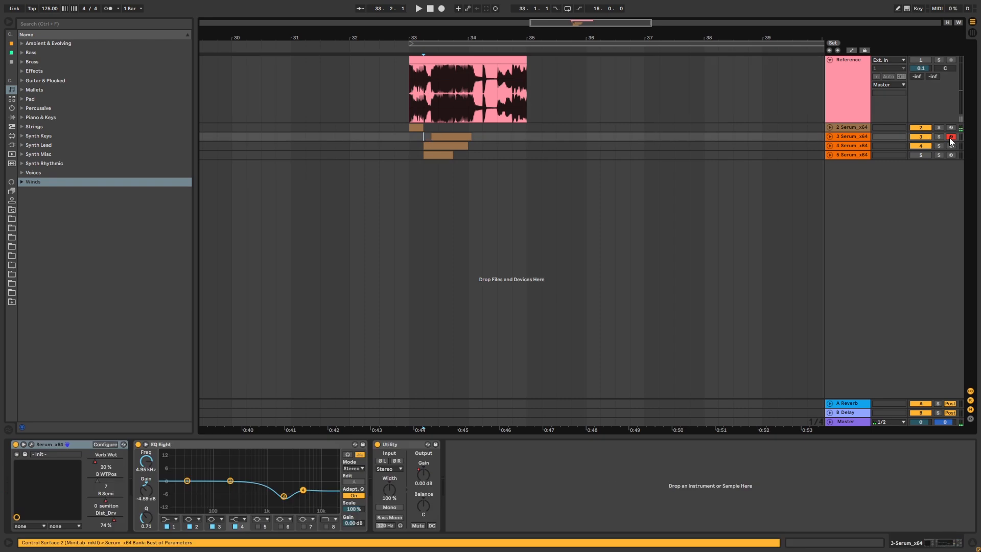
click(418, 8)
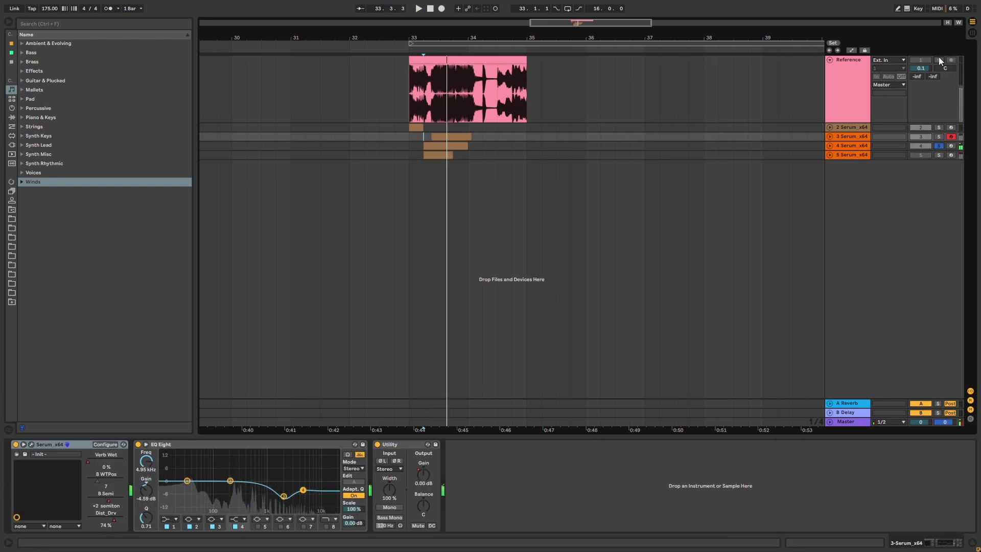
click(417, 8)
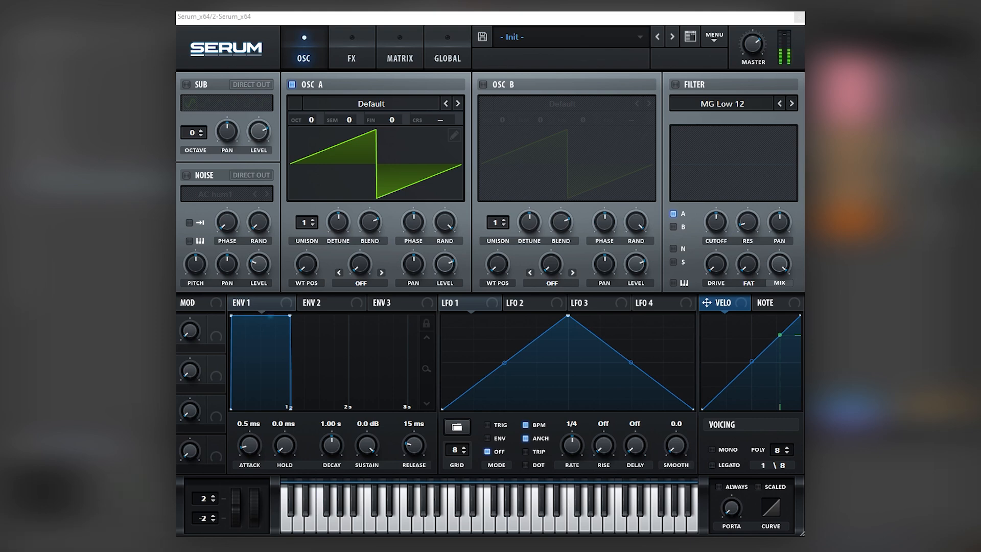
- Load a sine into oscillator B and boost its sixth harmonic in the wavetable editor
click(370, 103)
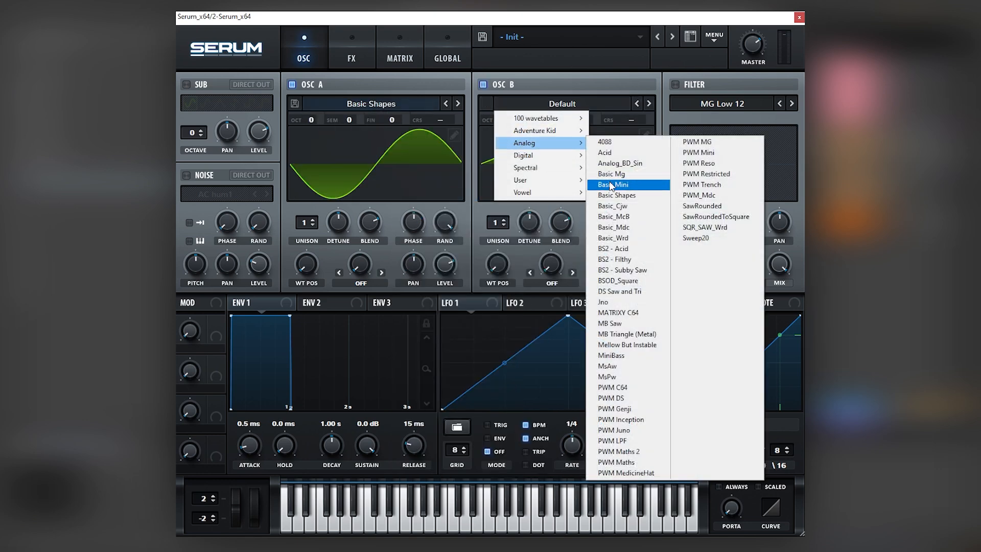
click(617, 195)
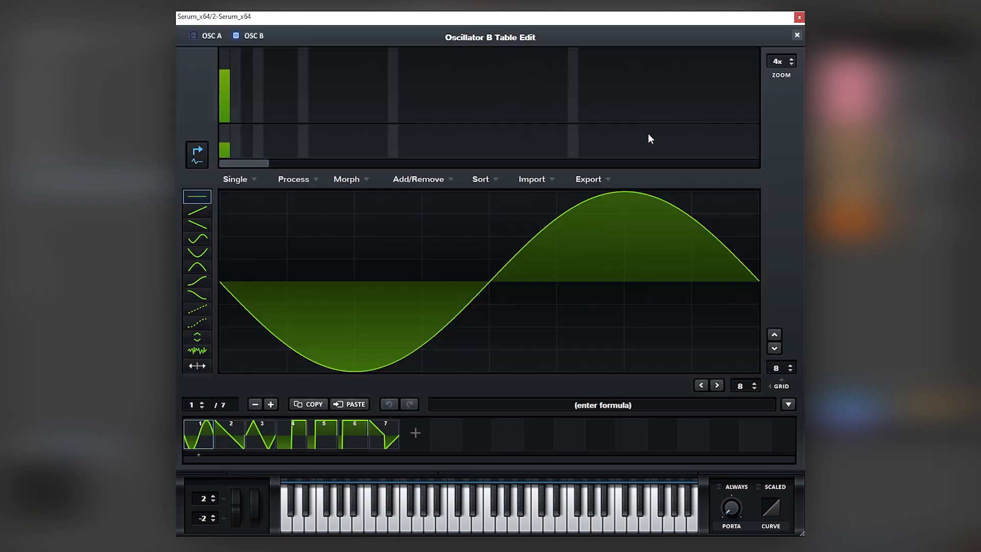
mouse_move(290, 113)
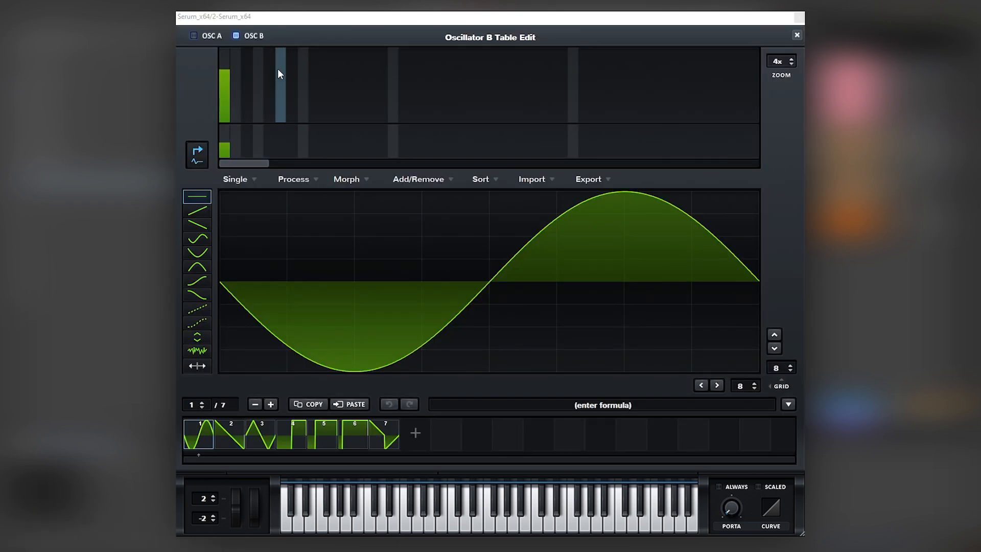
drag(226, 75, 230, 111)
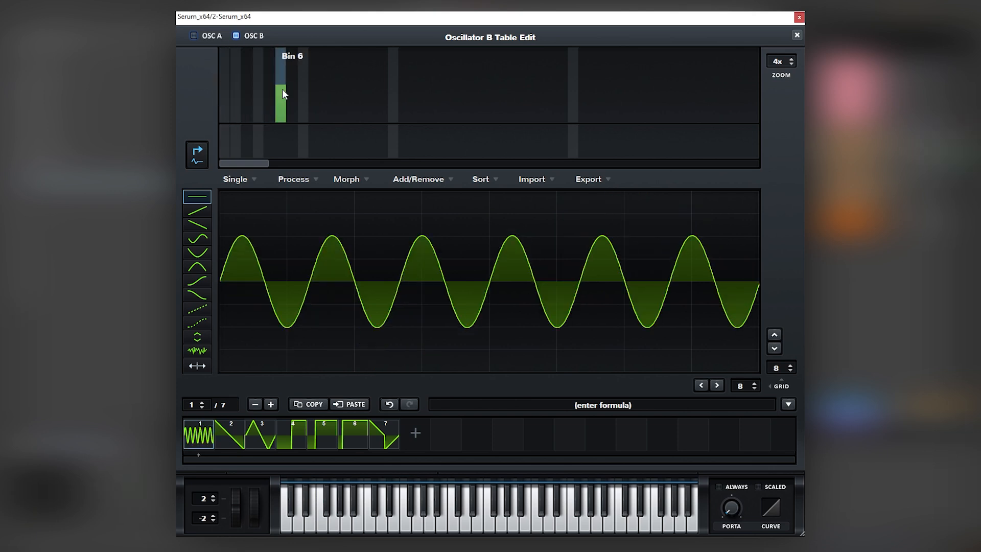
drag(282, 94, 273, 114)
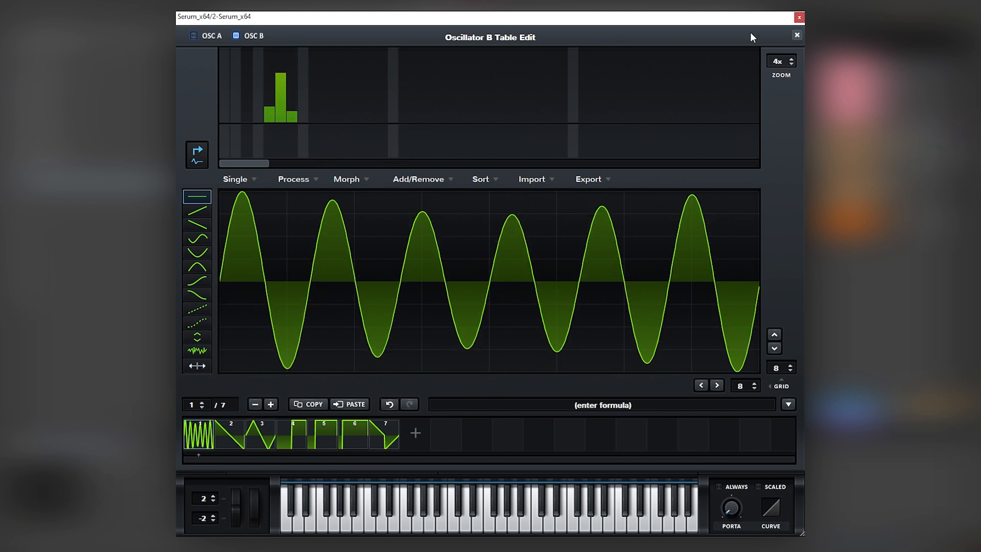
click(797, 34)
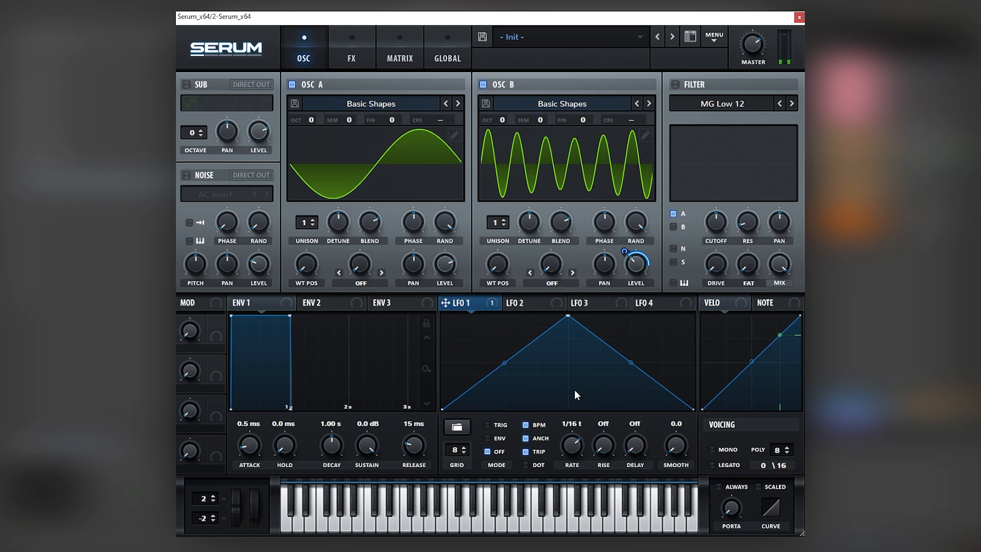
- Set distortion to Downsample and add a high-boosted EQ and LFO 2-modulated hall reverb
click(351, 47)
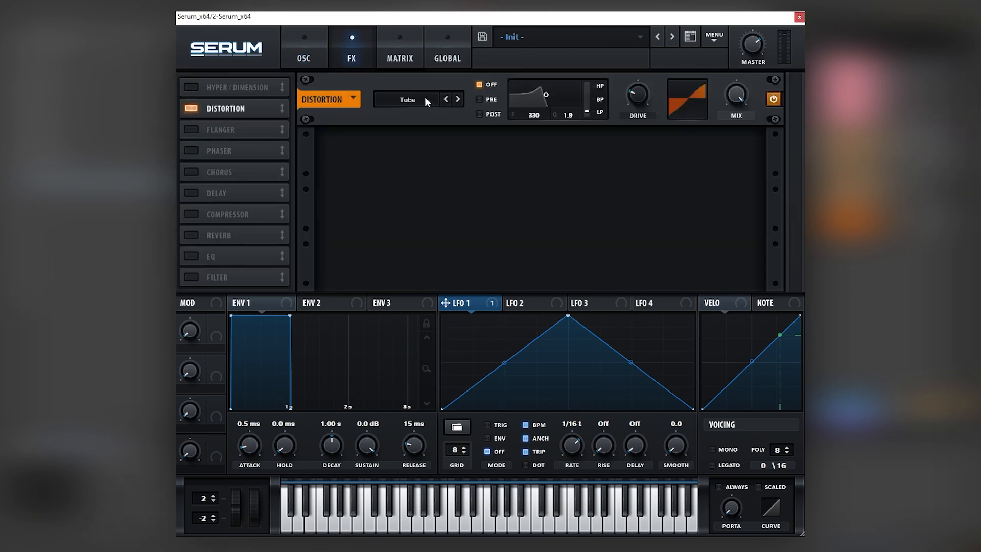
click(457, 99)
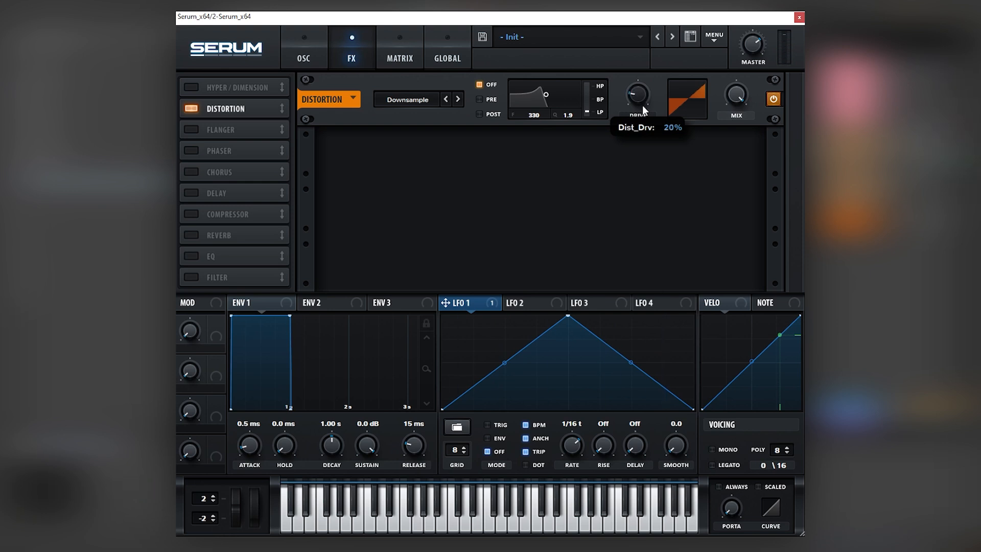
mouse_move(638, 100)
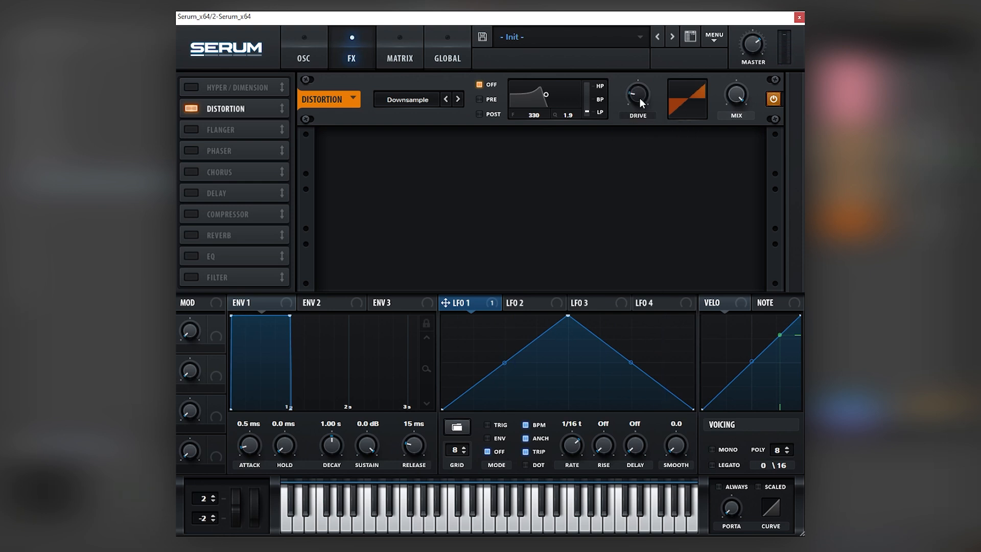
mouse_move(735, 86)
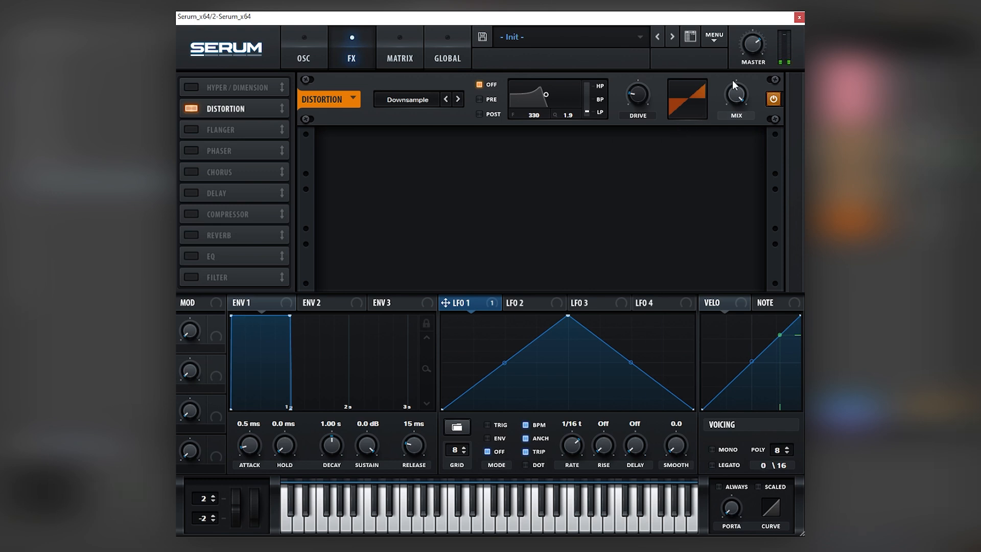
click(189, 256)
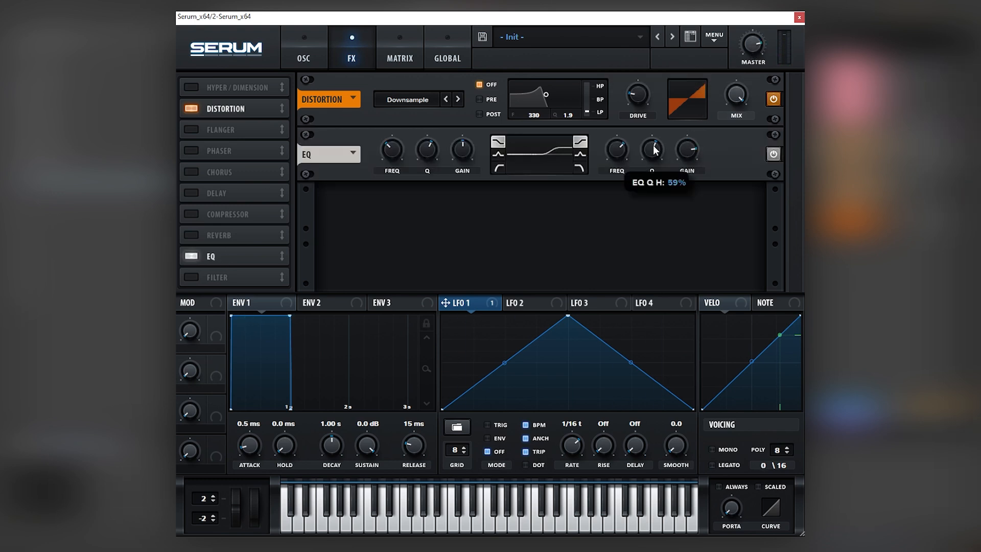
mouse_move(698, 150)
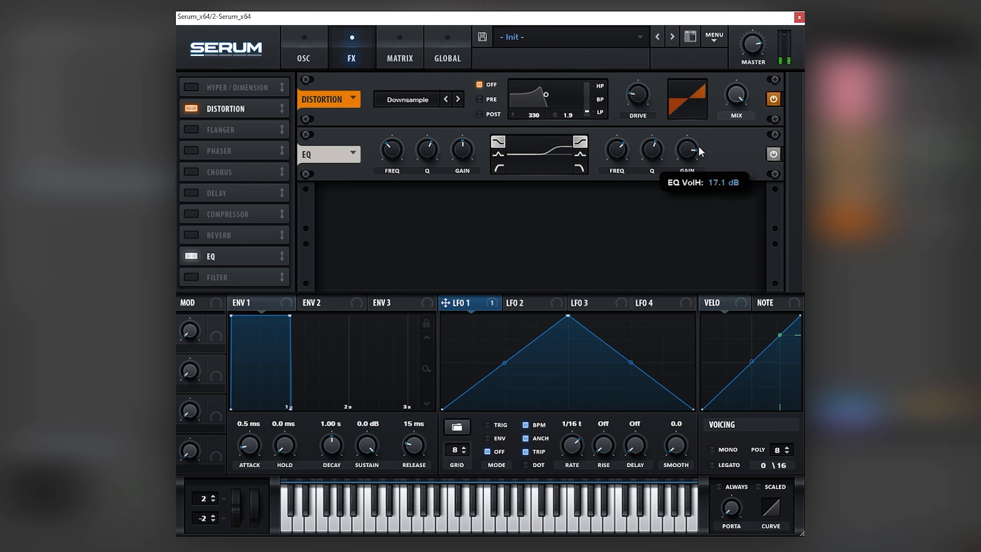
click(303, 47)
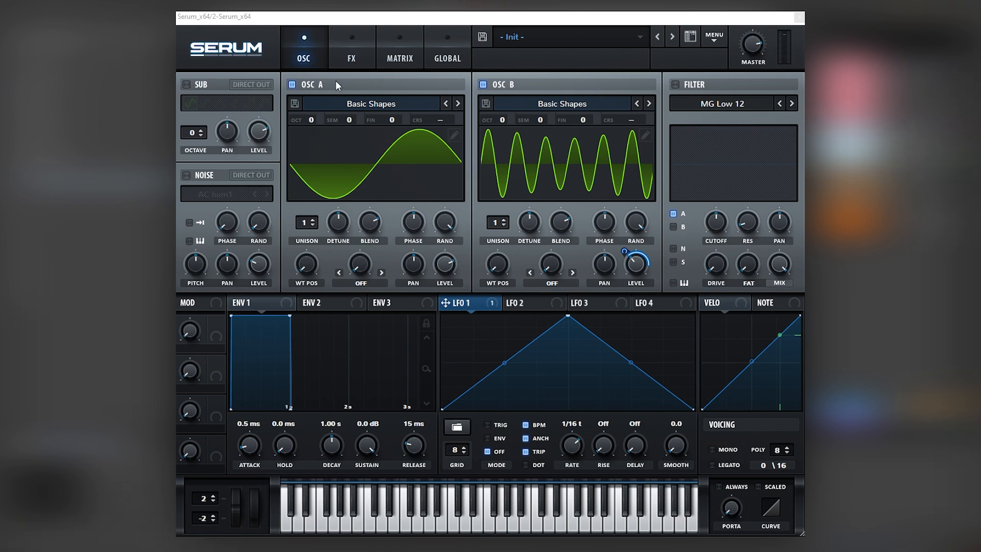
click(351, 47)
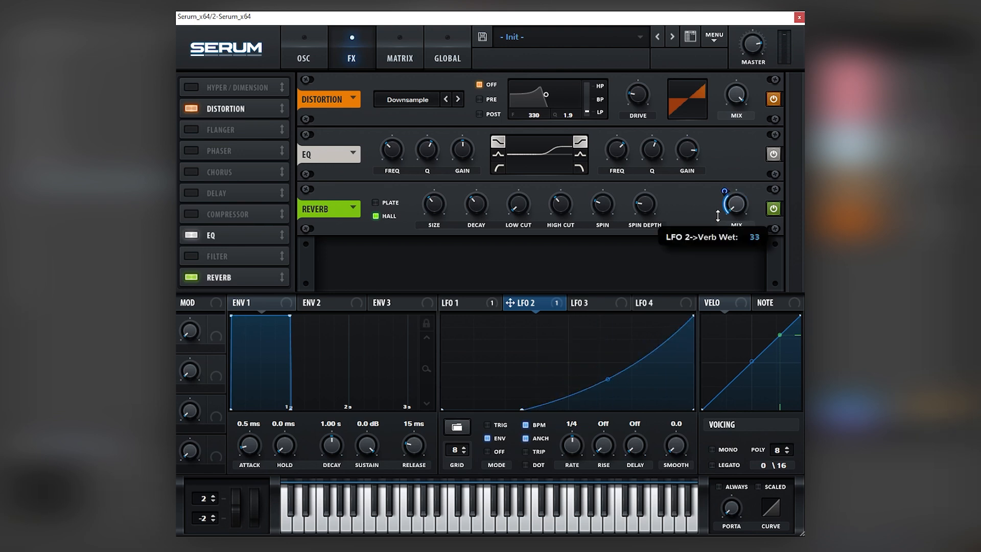
mouse_move(689, 321)
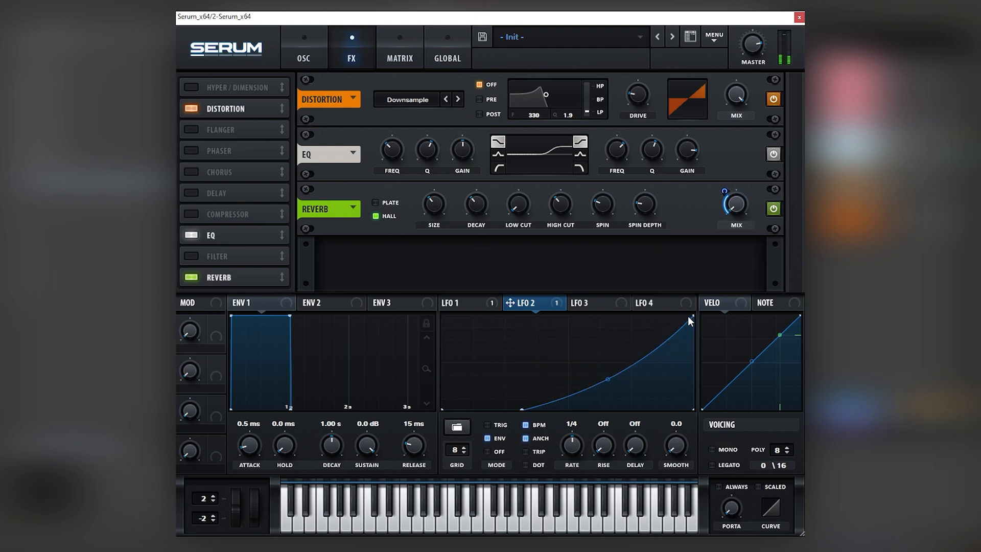
click(303, 47)
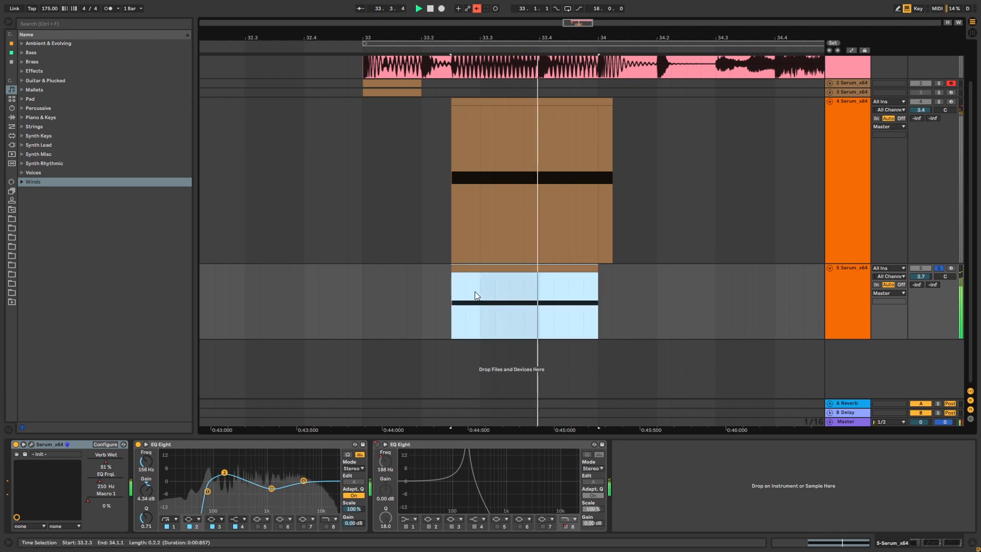
- Select the 5-Serum_x64 track to show Serum followed by two EQ Eight devices
click(847, 101)
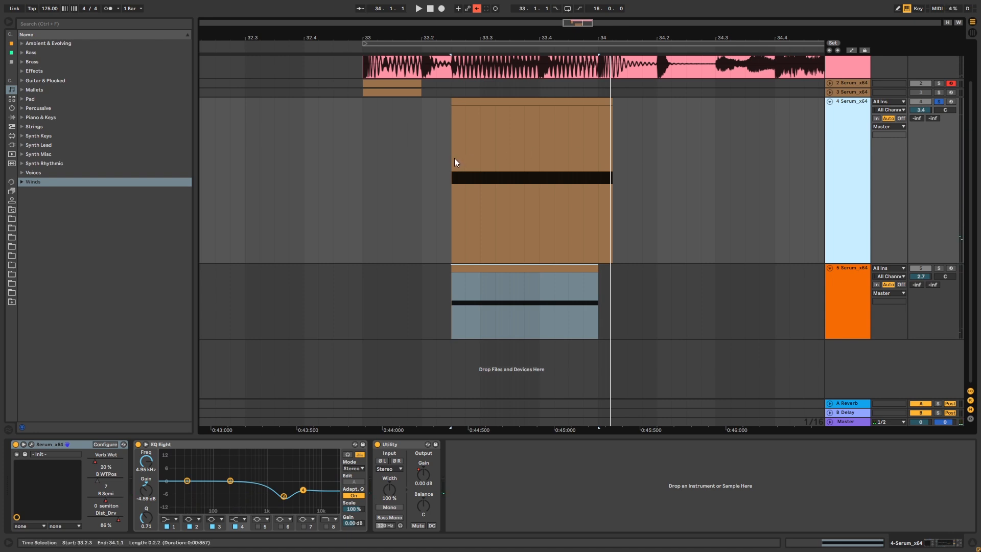
click(418, 8)
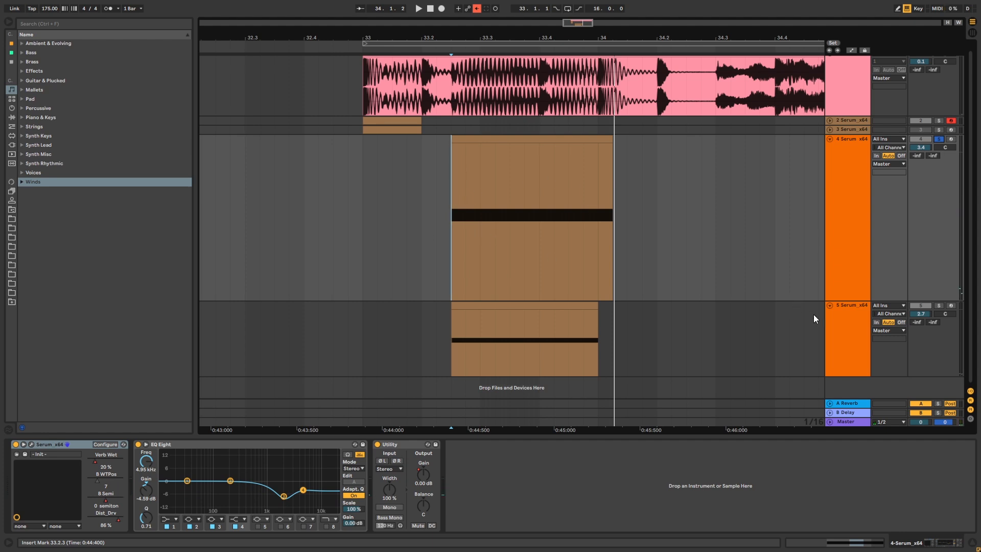
click(848, 337)
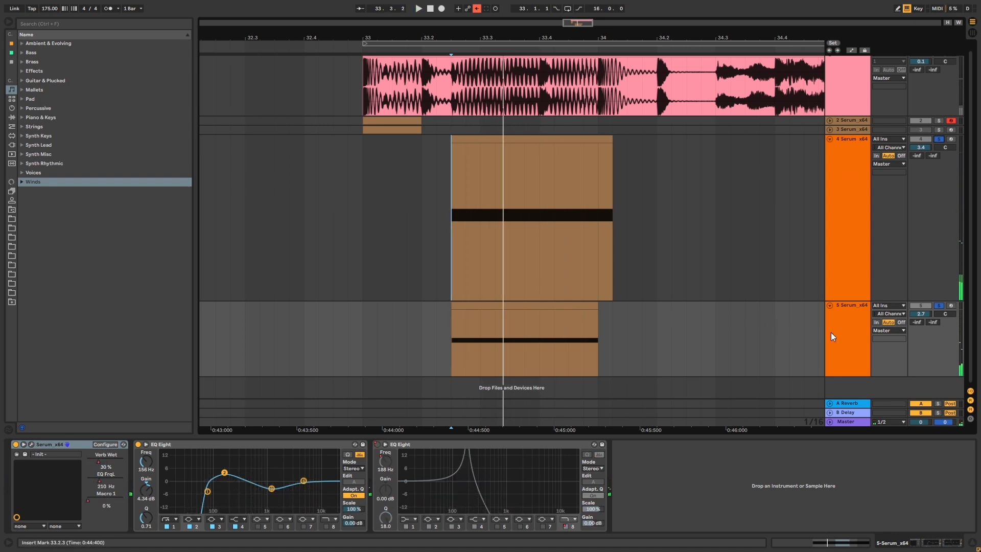
click(848, 338)
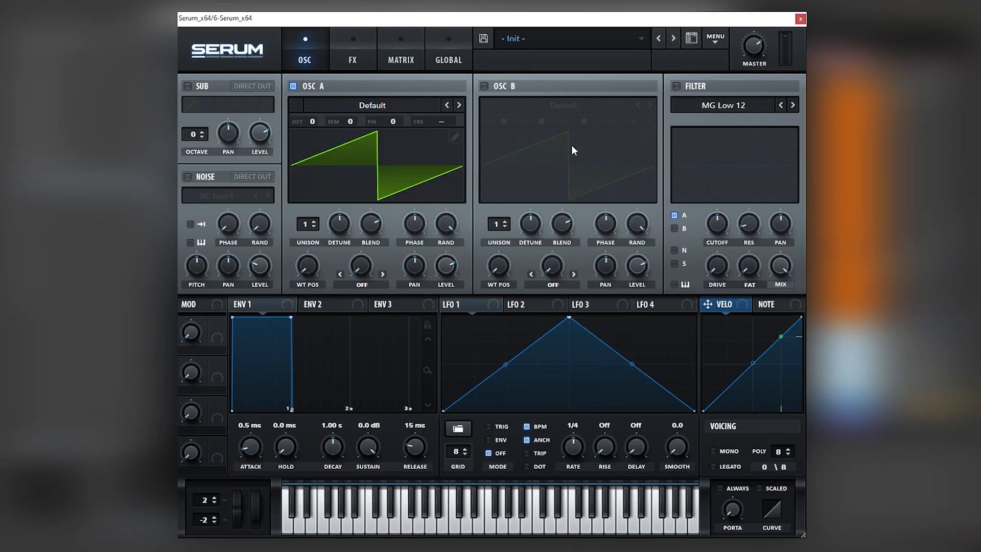
mouse_move(471, 242)
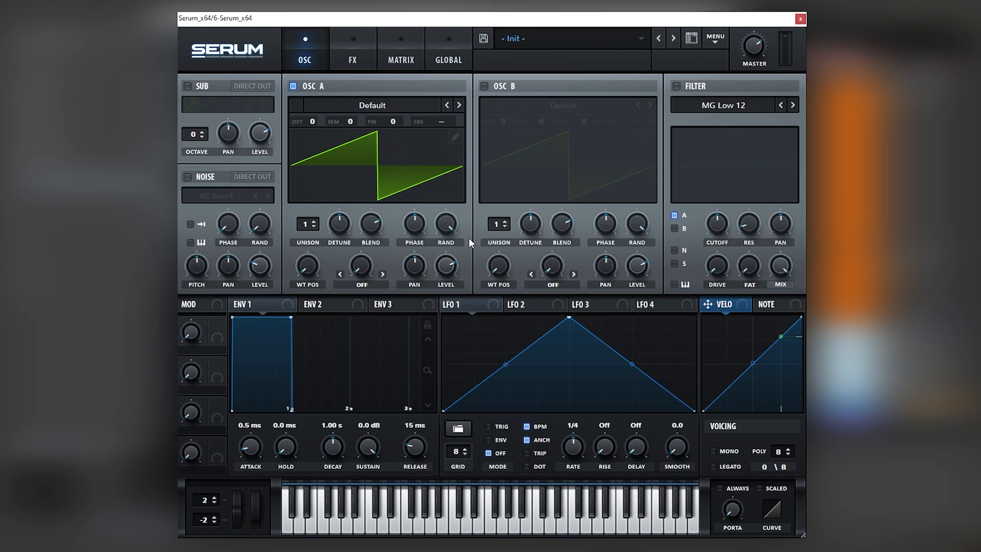
- Load Basic Shapes into both oscillators, set B to +3 octaves, and raise A's FM from B
click(371, 104)
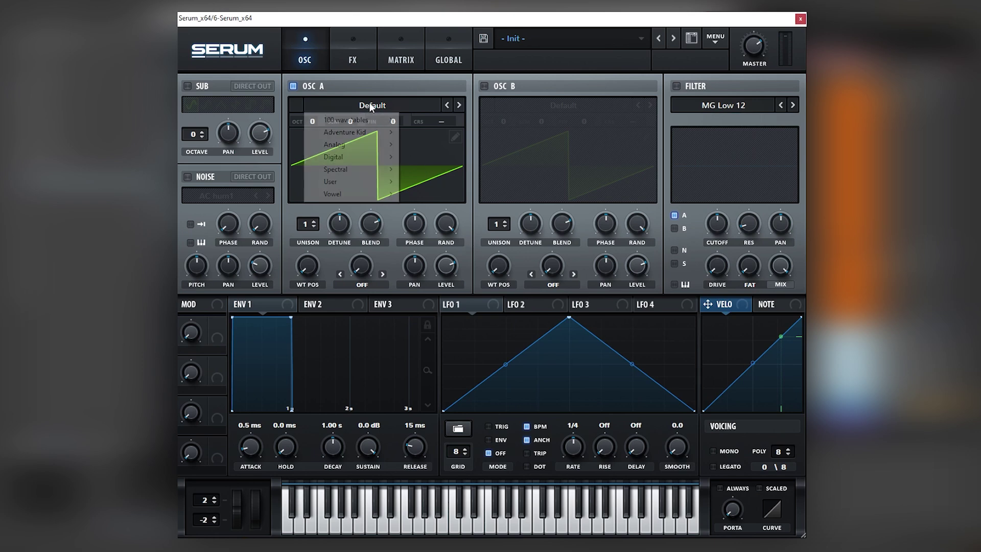
click(346, 119)
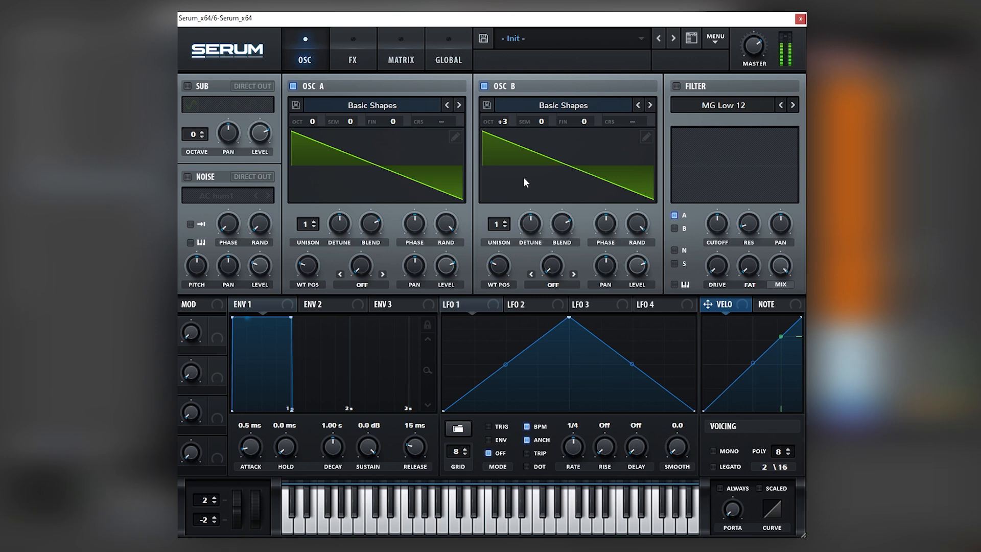
click(764, 467)
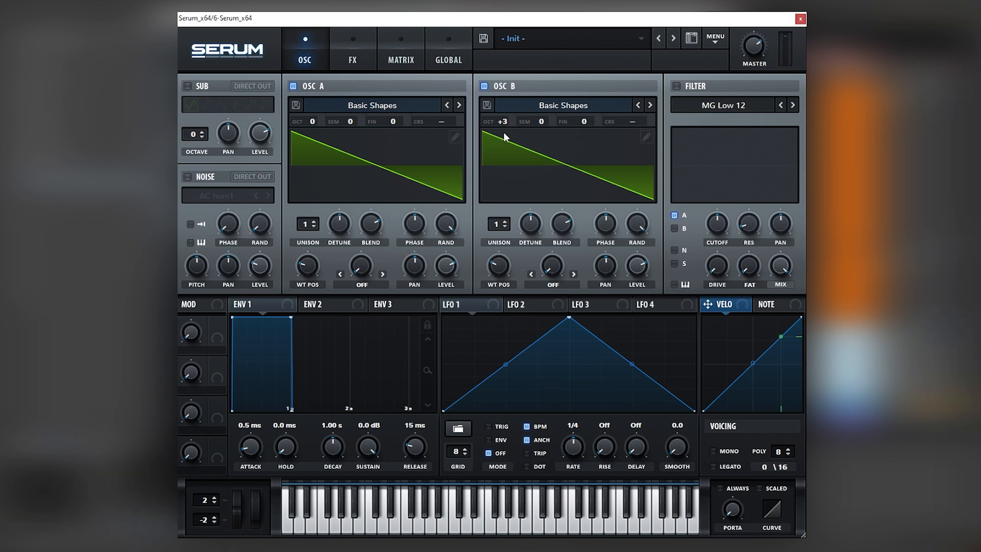
click(460, 304)
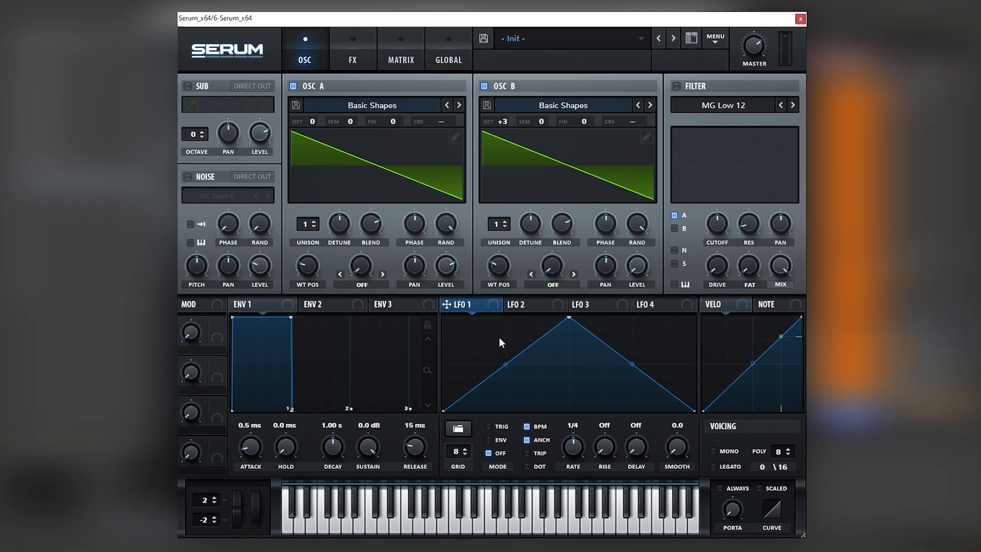
mouse_move(374, 279)
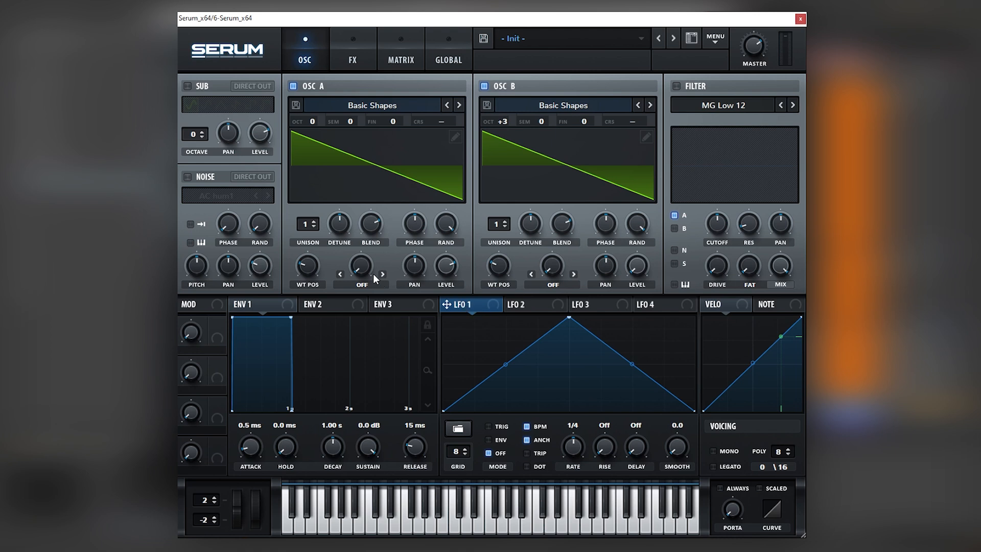
mouse_move(360, 266)
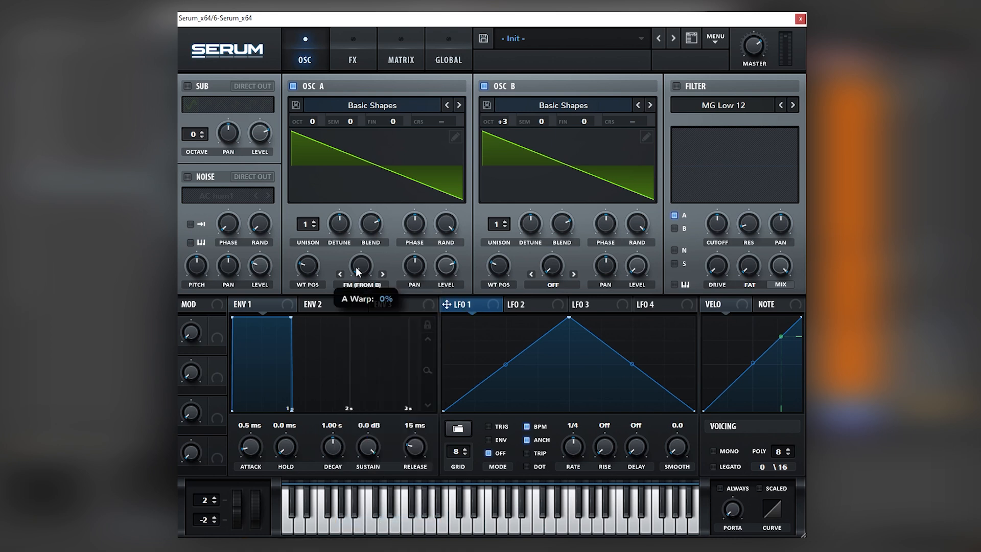
drag(359, 263, 359, 260)
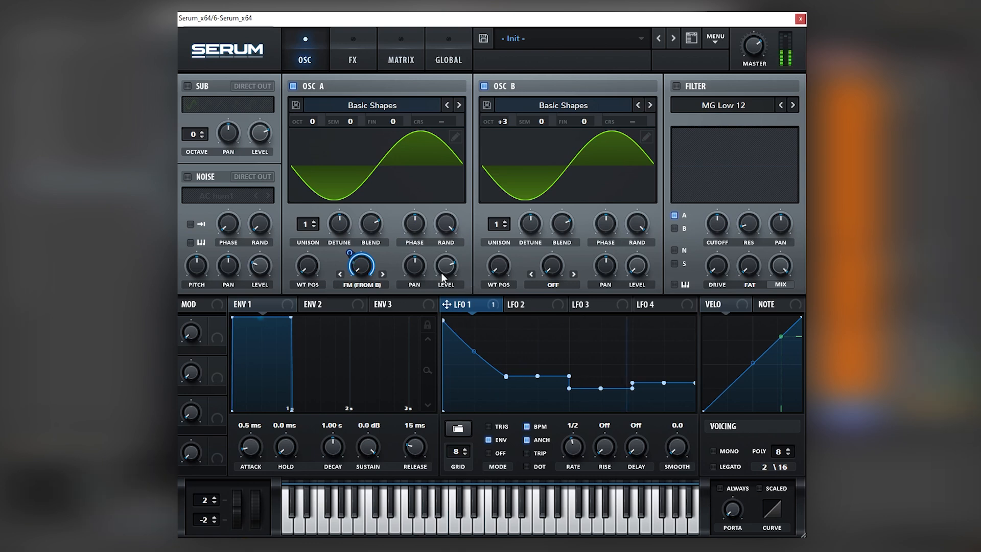
- Open oscillator B's wavetable editor and edit its harmonic waveform
double_click(566, 163)
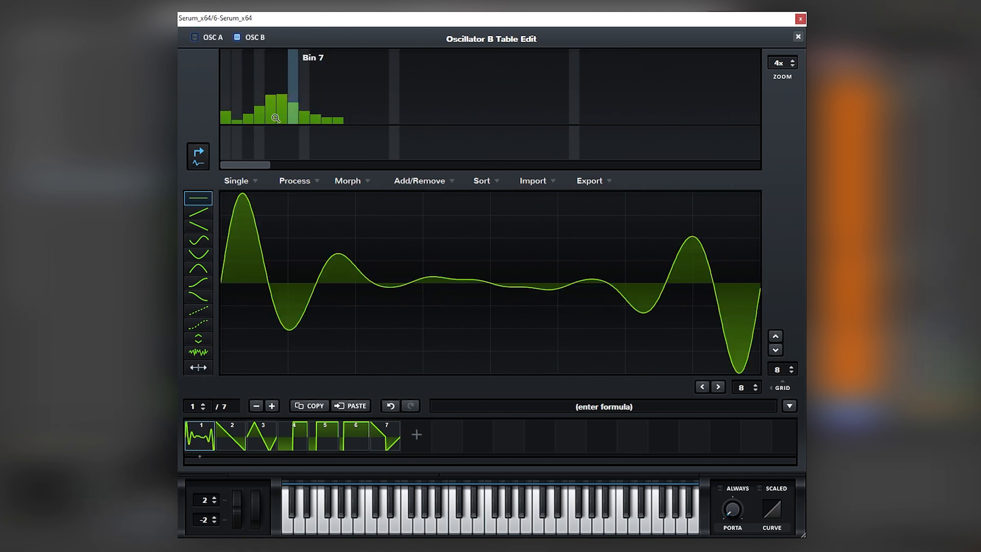
click(798, 37)
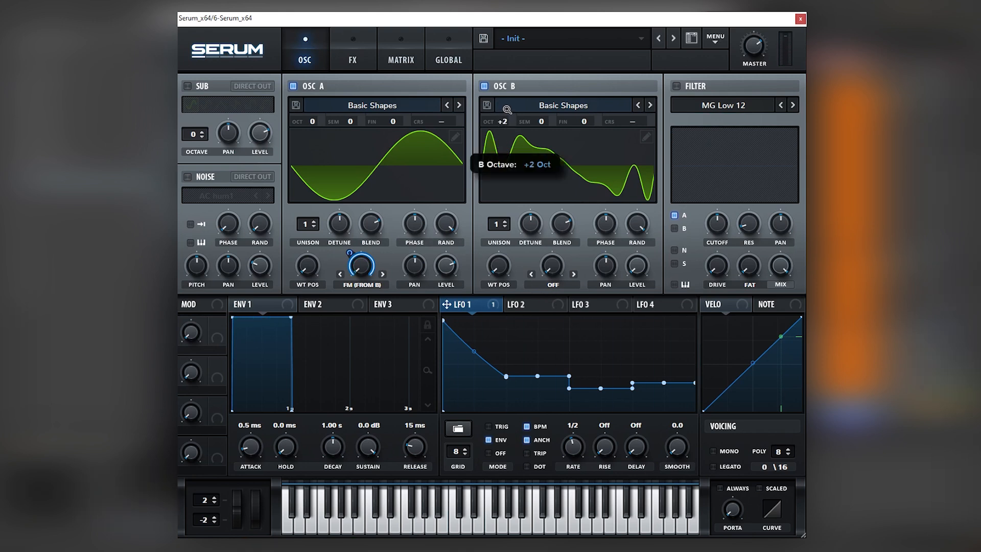
mouse_move(504, 118)
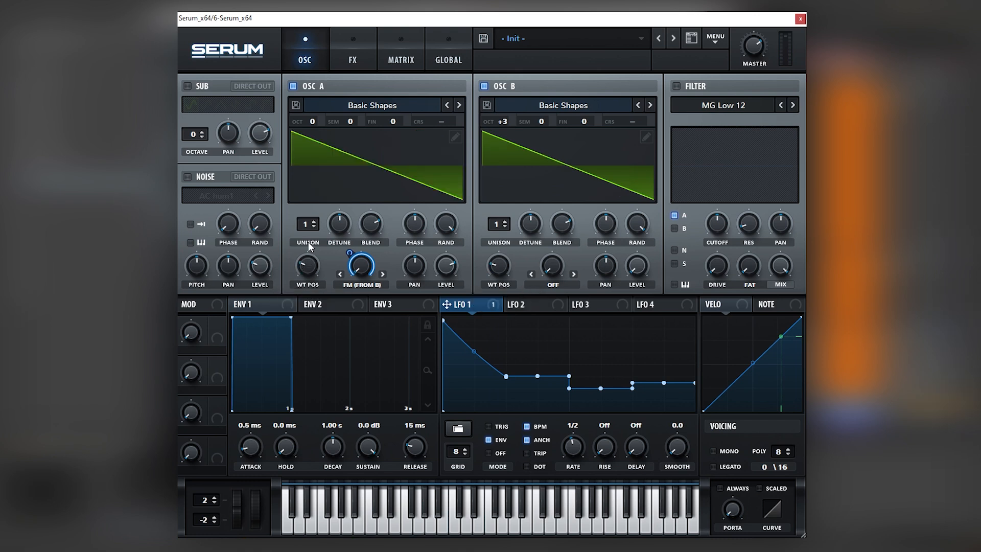
mouse_move(313, 165)
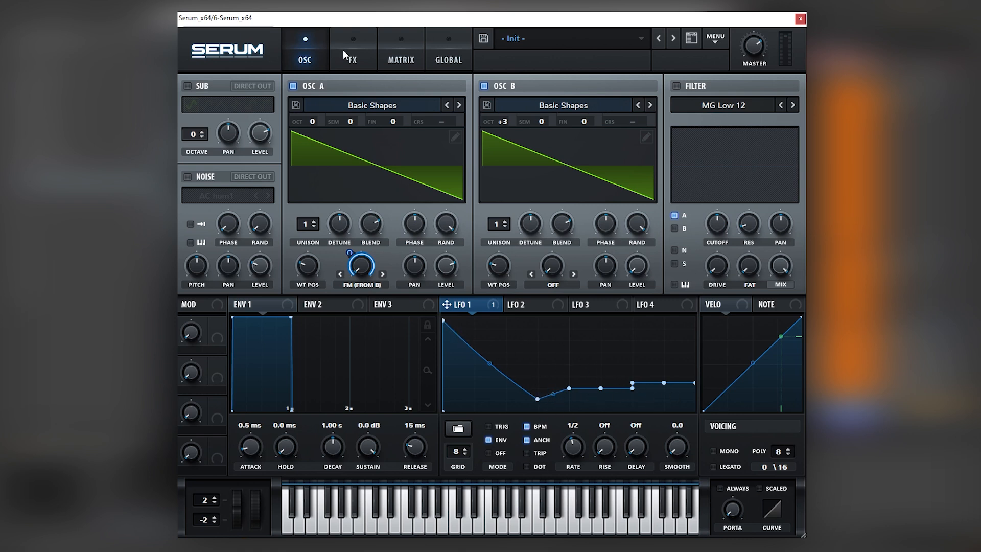
- Enable Hyper/Dimension, add a multiband compressor, and set the FX filter to MG Low 18
click(352, 49)
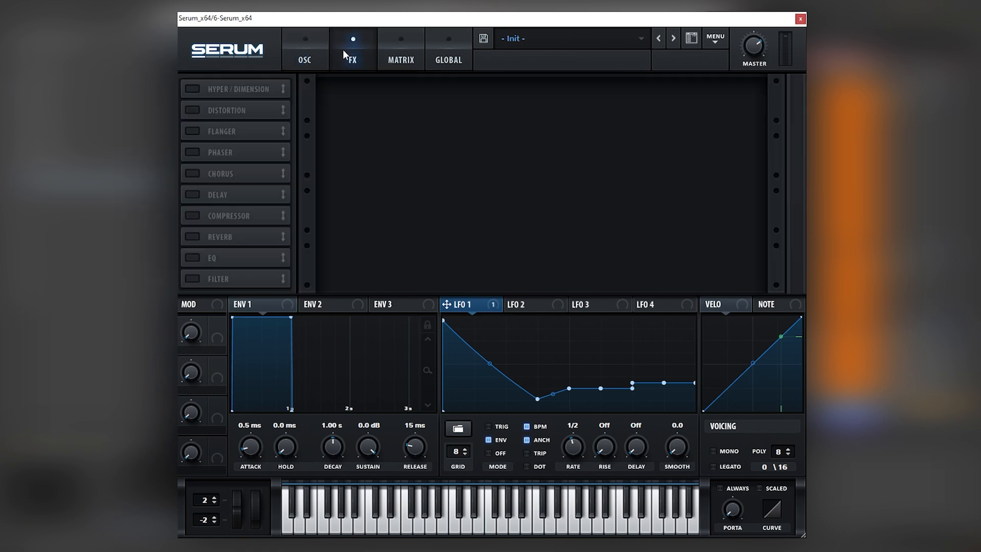
click(190, 88)
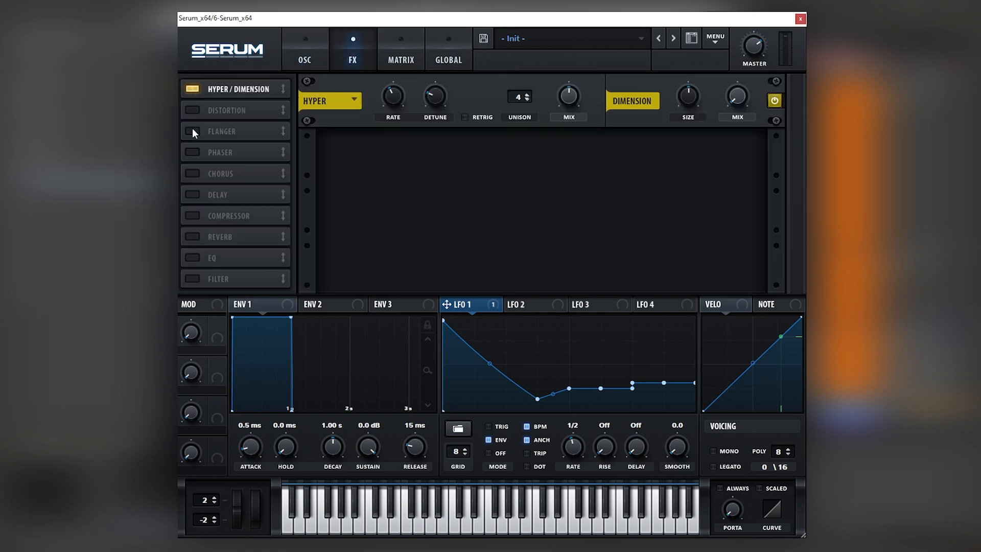
mouse_move(568, 99)
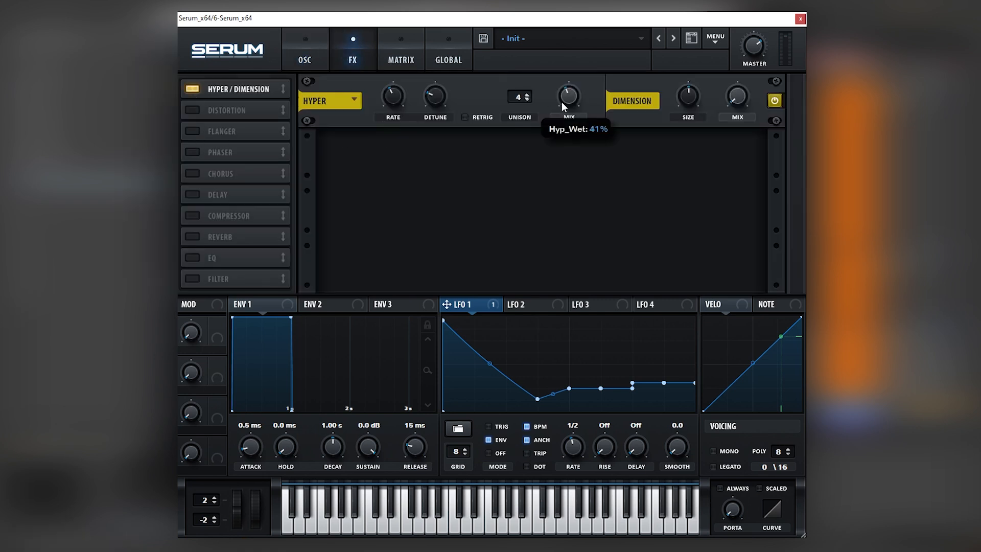
mouse_move(213, 235)
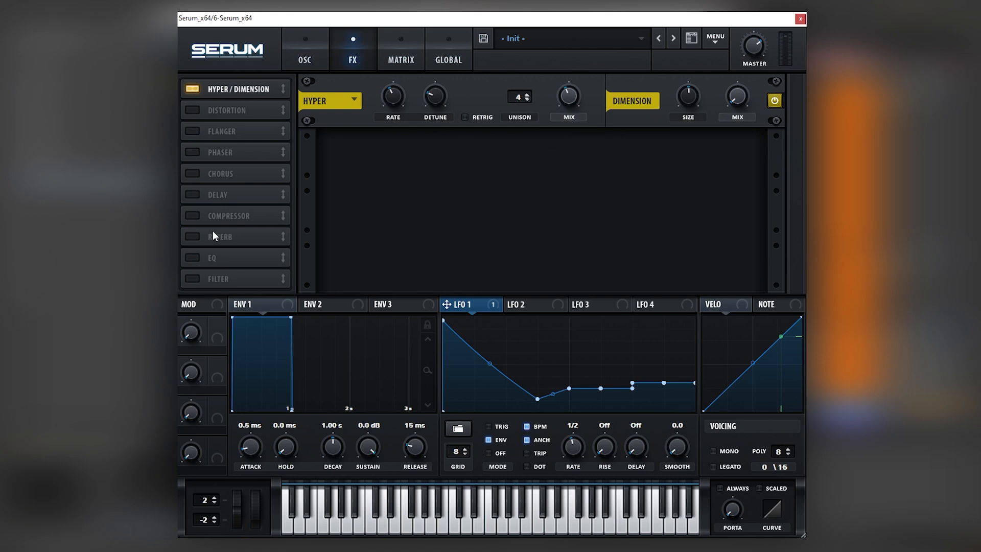
click(191, 215)
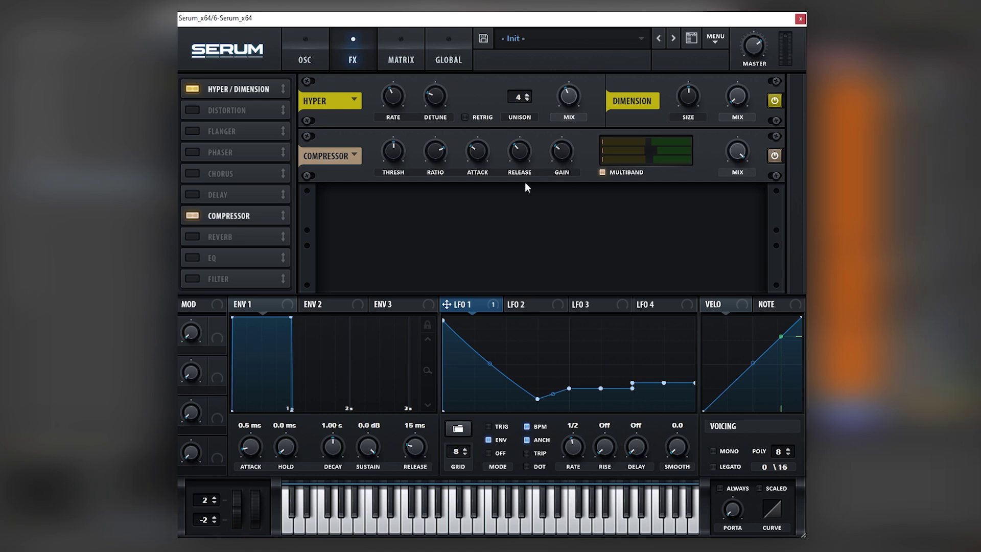
click(190, 279)
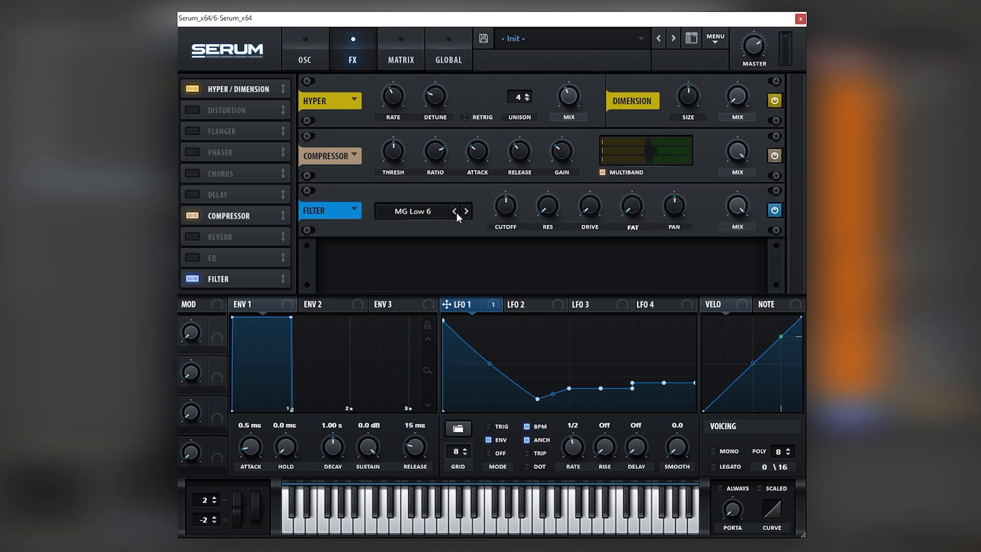
click(465, 211)
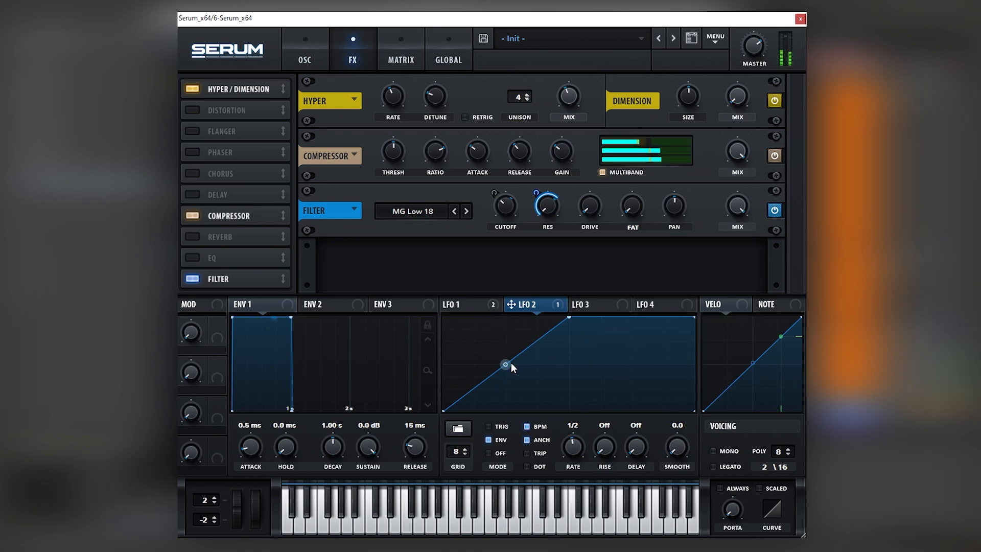
- Review LFO 1's routing to the filter cutoff and select LFO 3 for editing
click(454, 304)
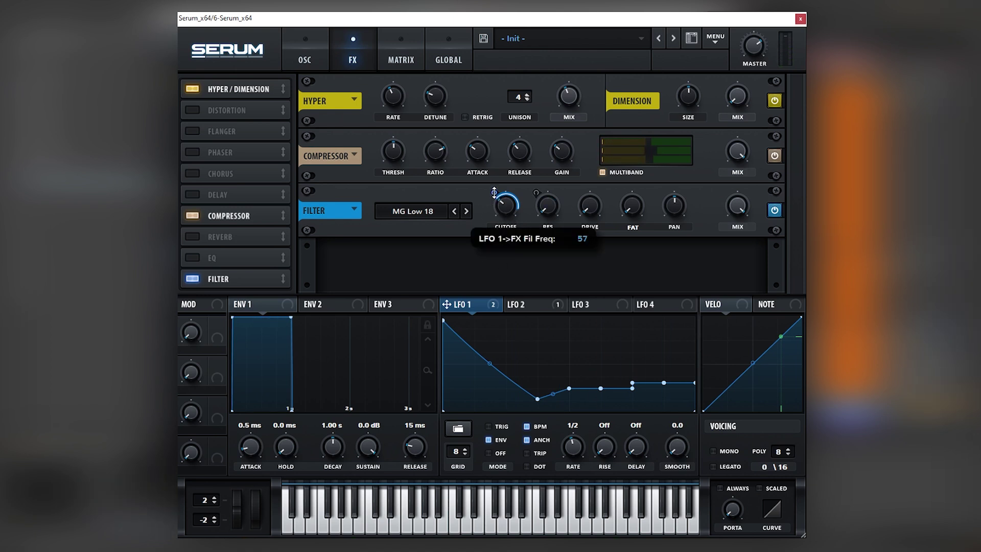
mouse_move(476, 195)
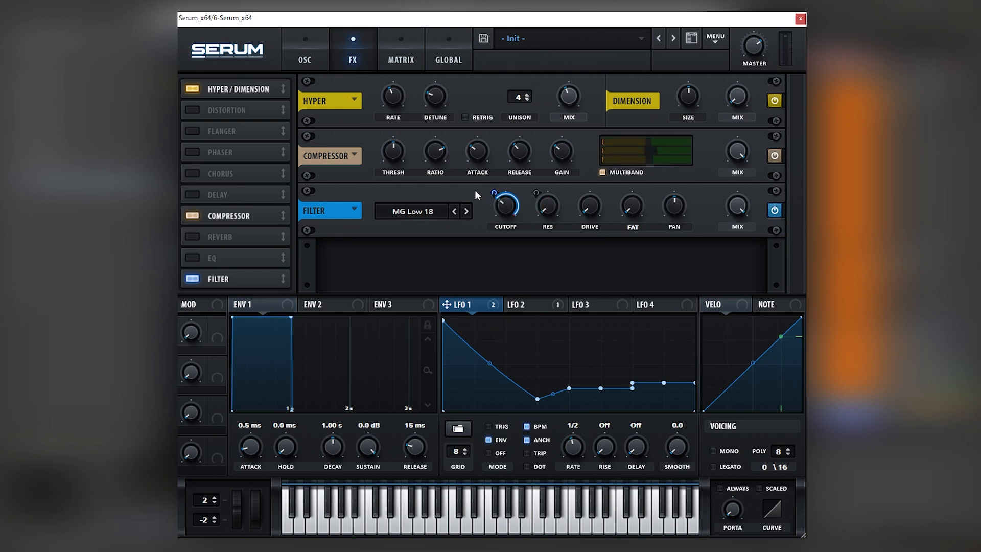
mouse_move(456, 278)
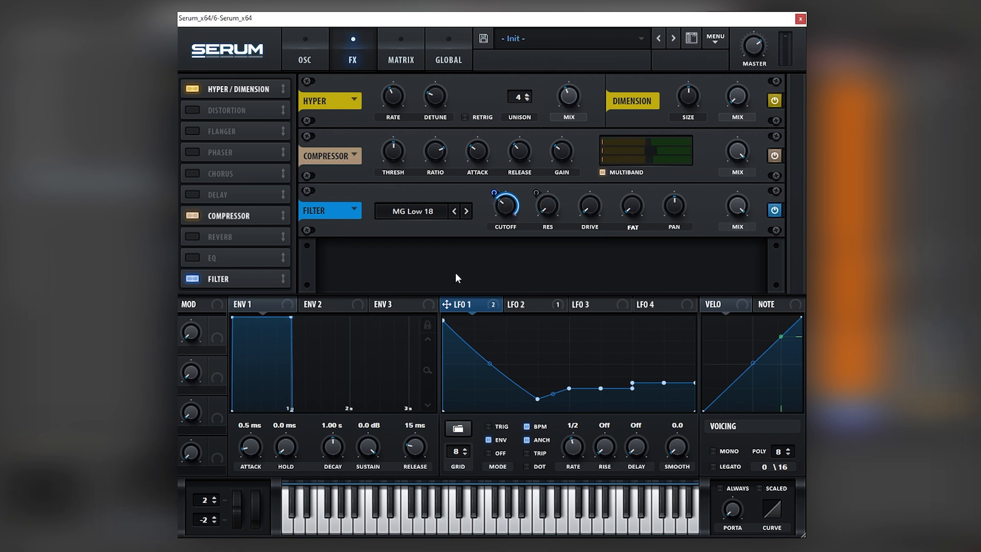
mouse_move(484, 310)
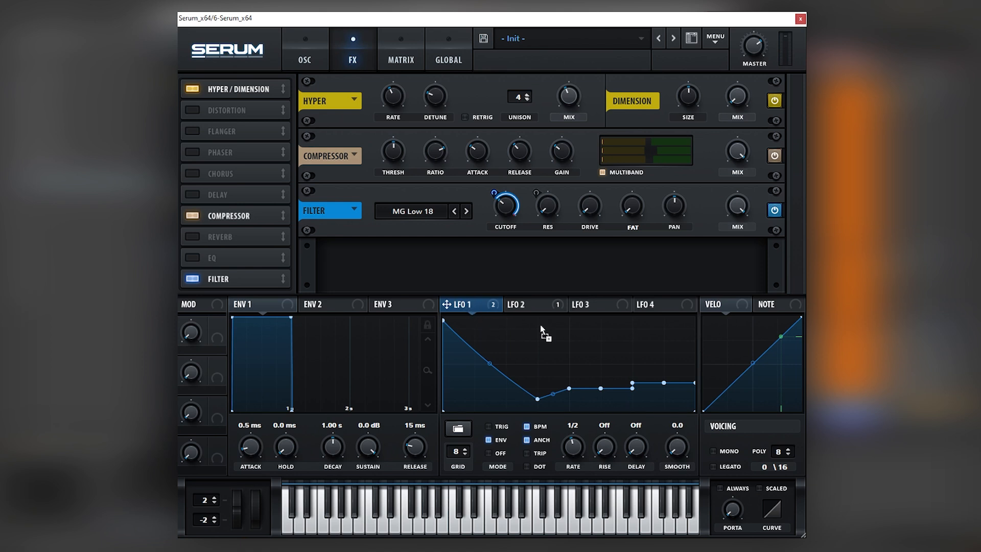
click(581, 304)
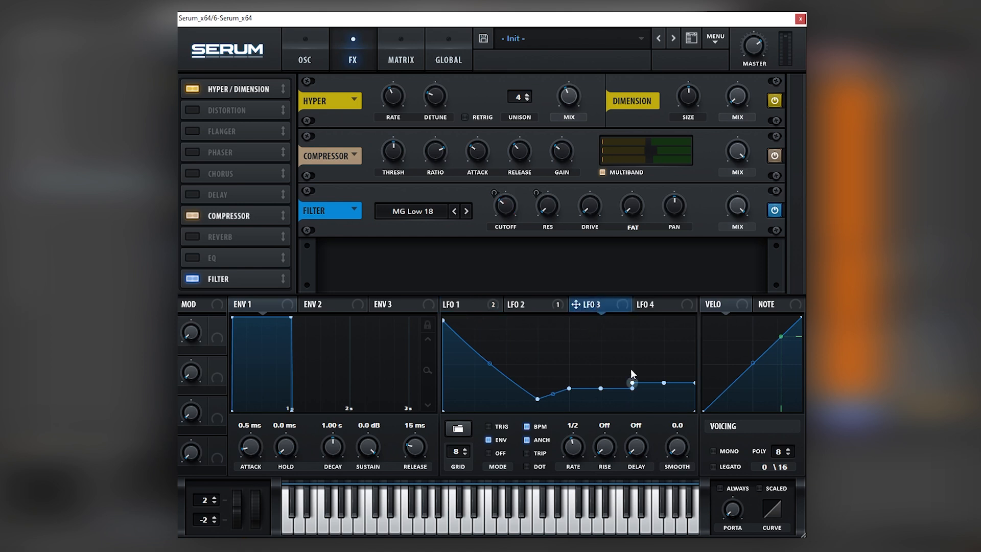
mouse_move(557, 354)
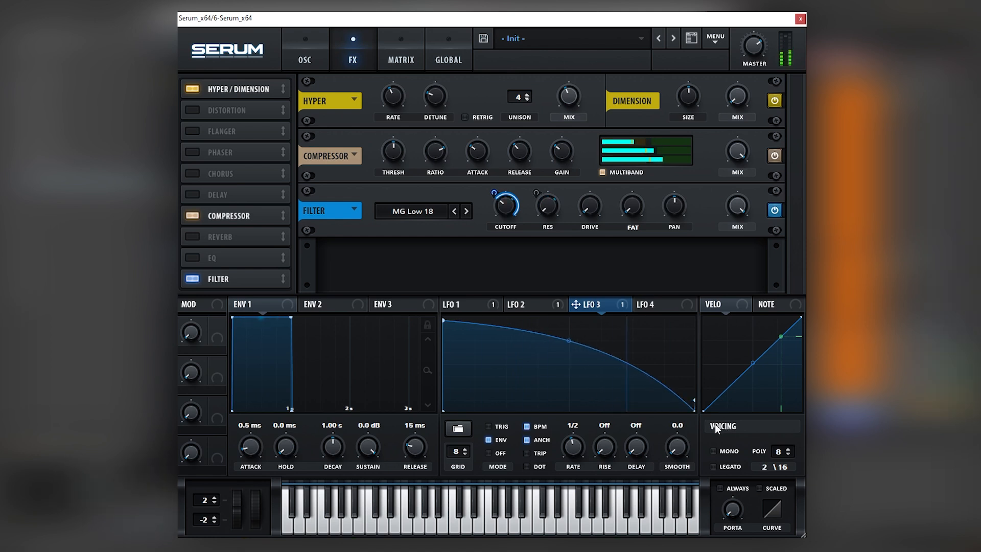
- View LFO 2's ramp shape, then enable Chorus and Reverb in the effects rack
click(528, 304)
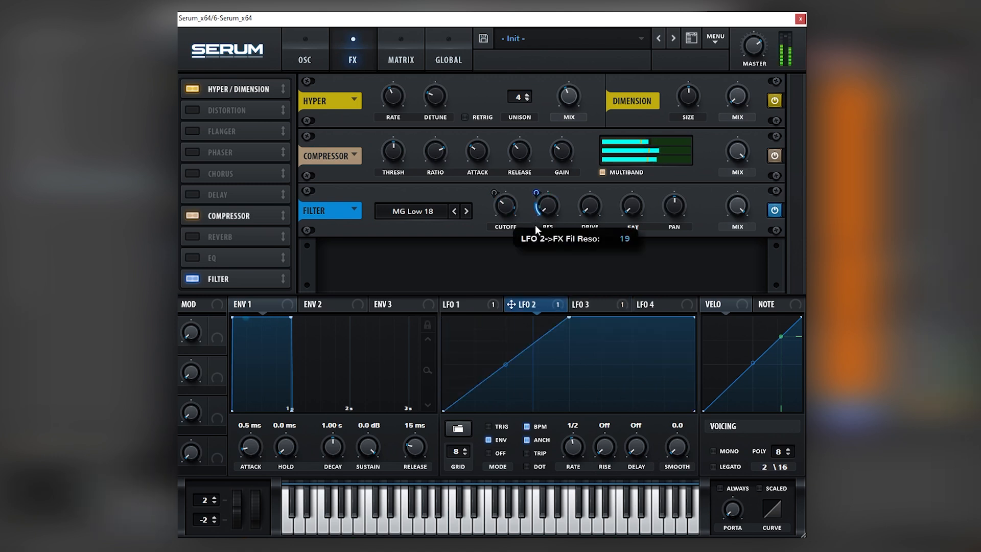
mouse_move(427, 182)
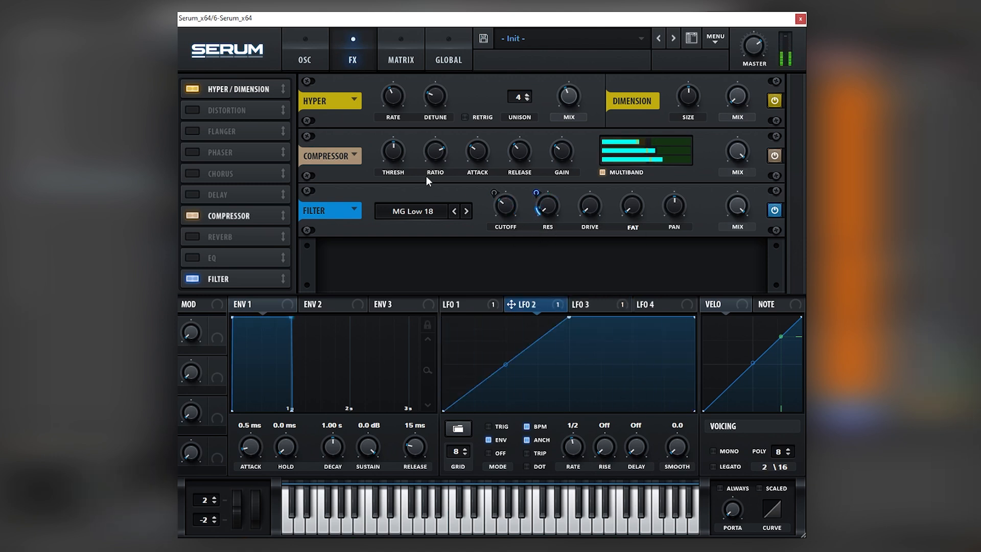
click(189, 173)
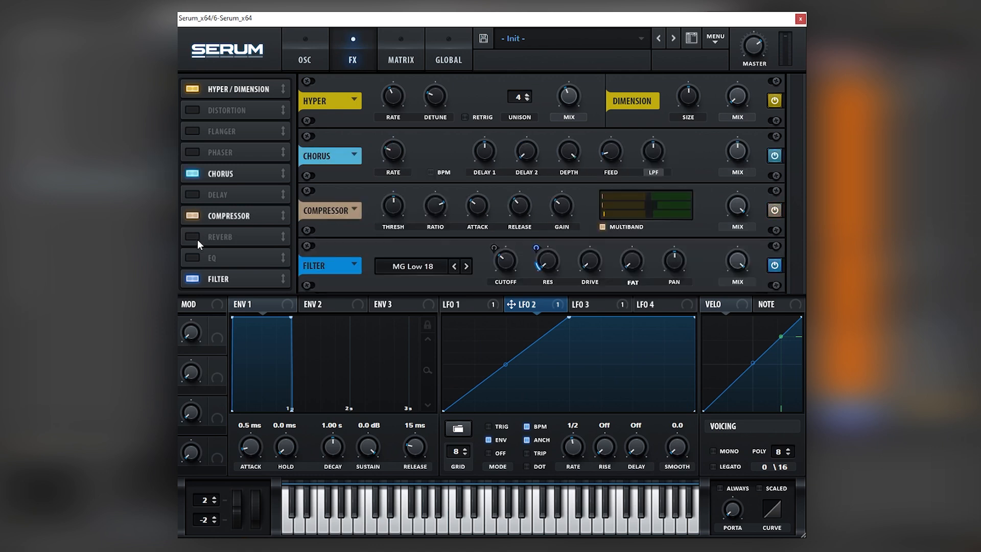
click(192, 236)
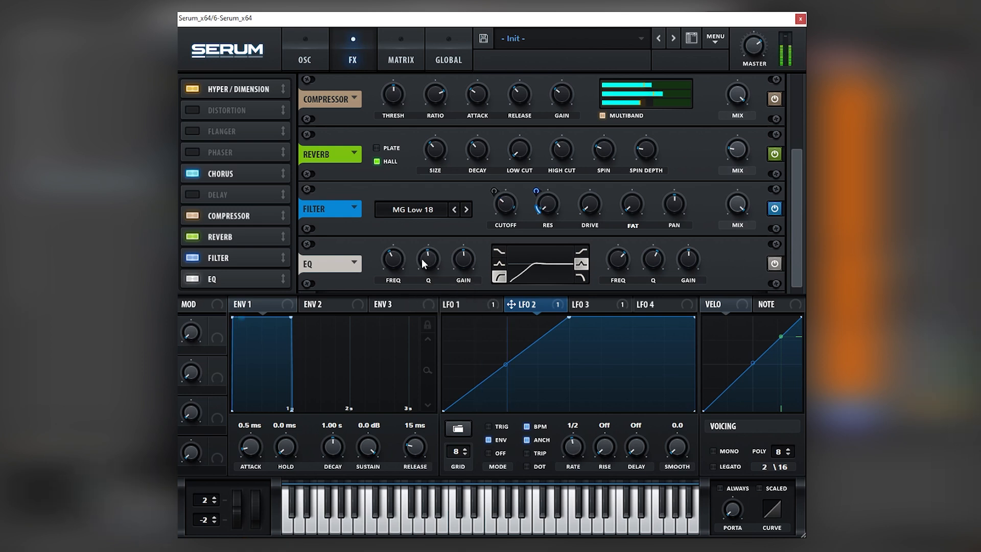
mouse_move(688, 257)
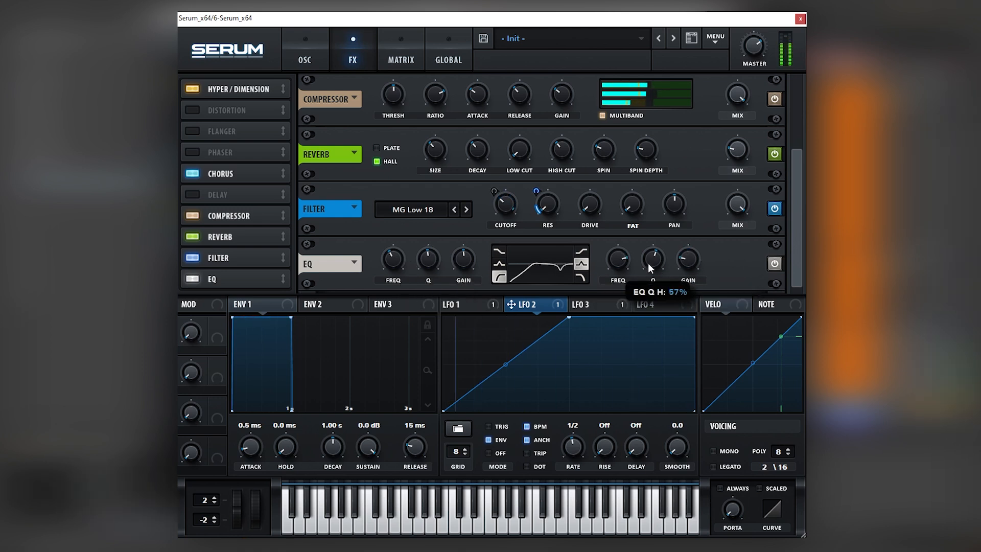
mouse_move(689, 258)
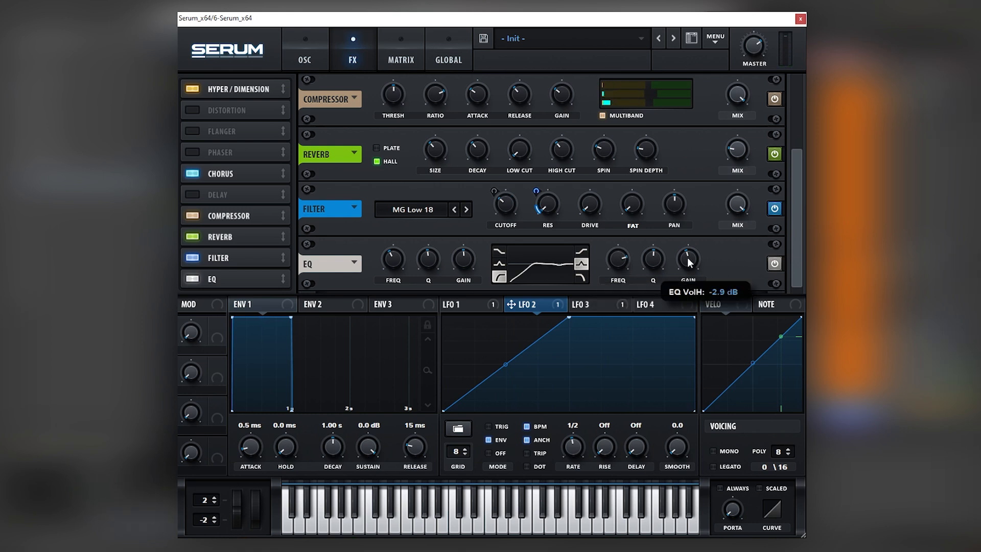
mouse_move(616, 284)
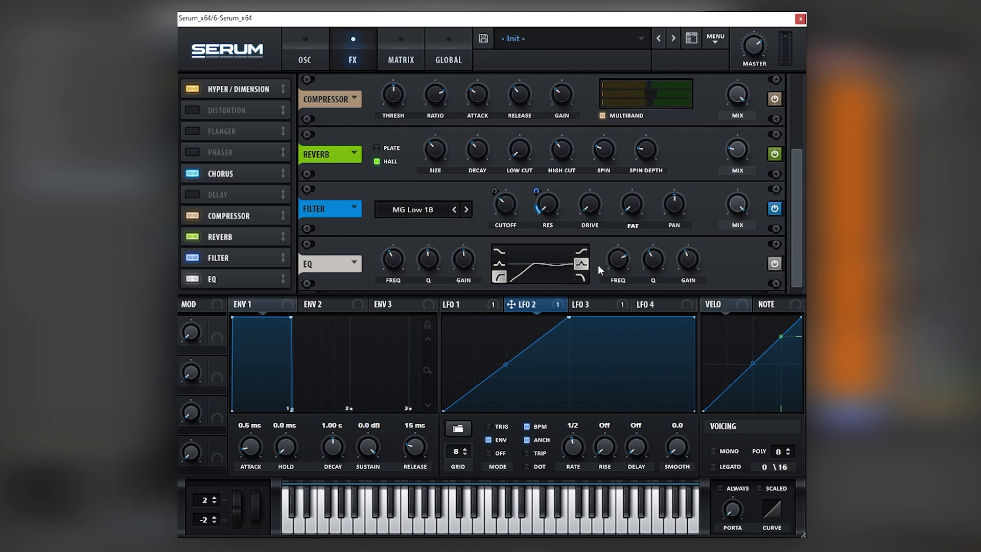
- Load HarmonicSeries into oscillator B, check the FX tab, and return to the oscillators
click(304, 47)
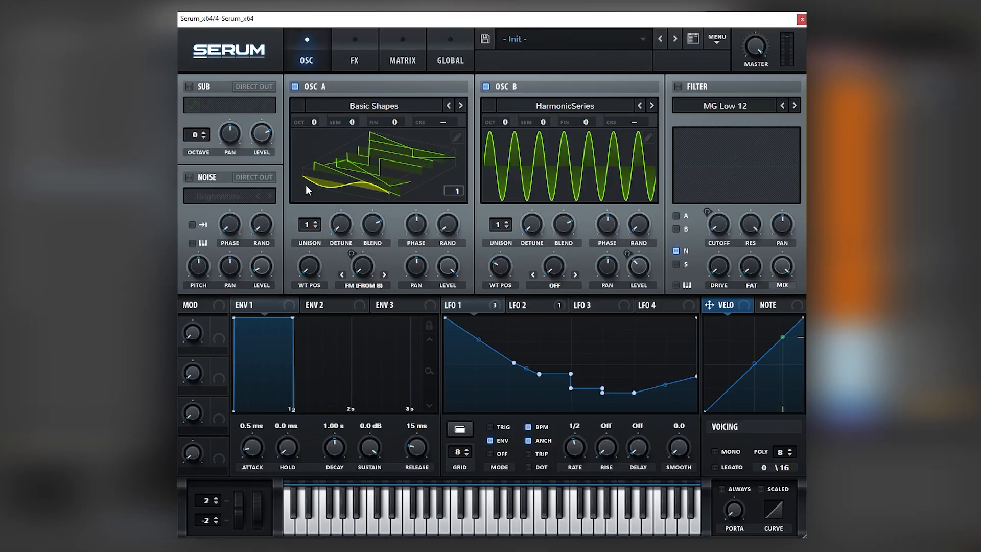
mouse_move(401, 154)
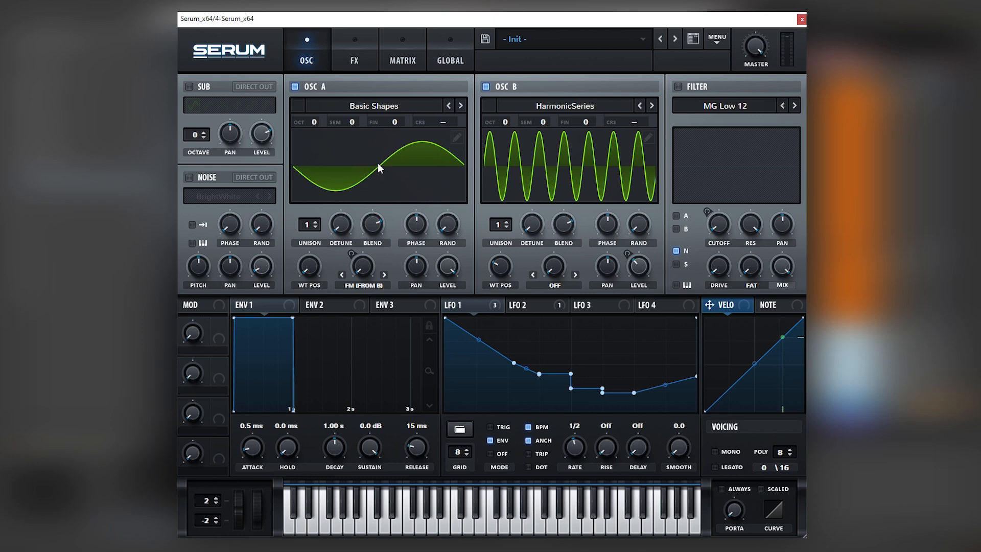
mouse_move(591, 153)
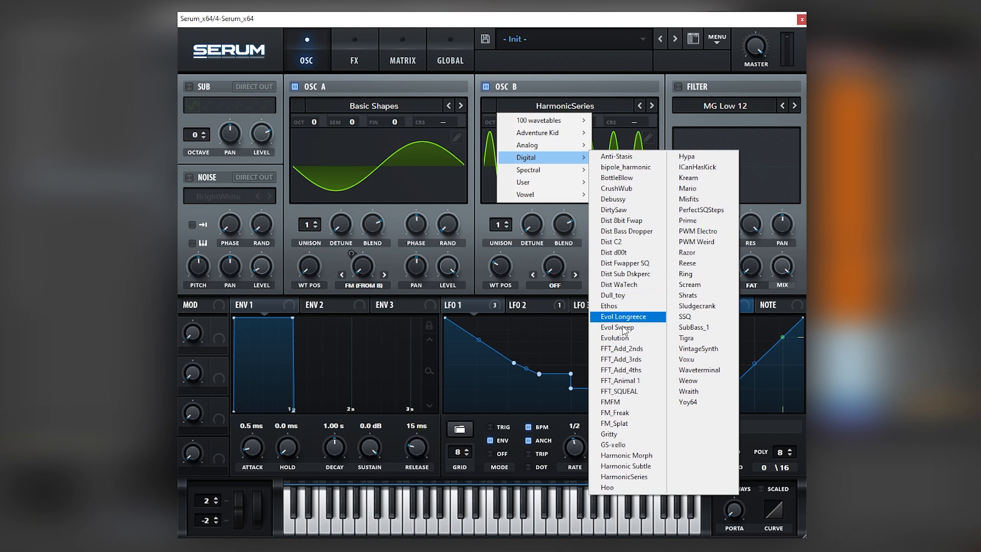
mouse_move(628, 476)
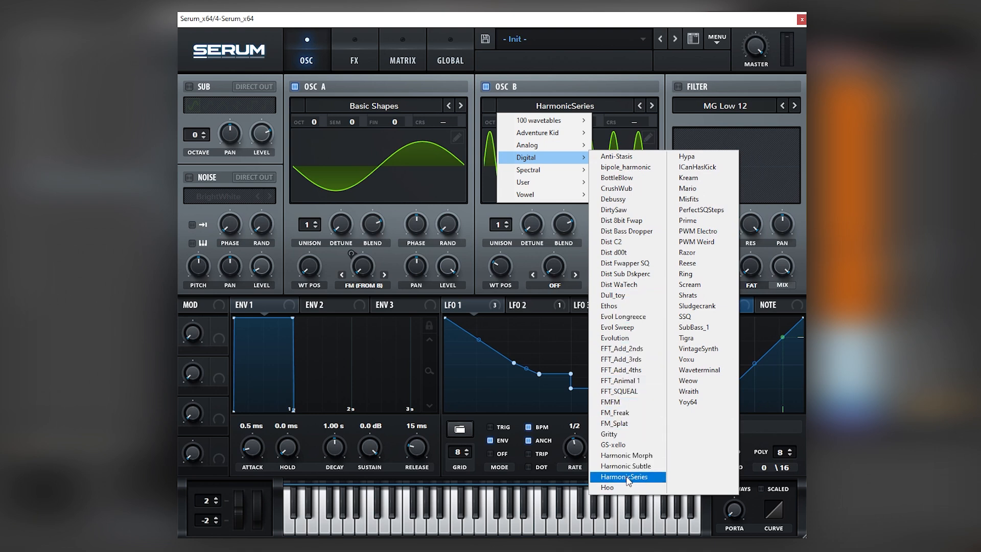
click(629, 476)
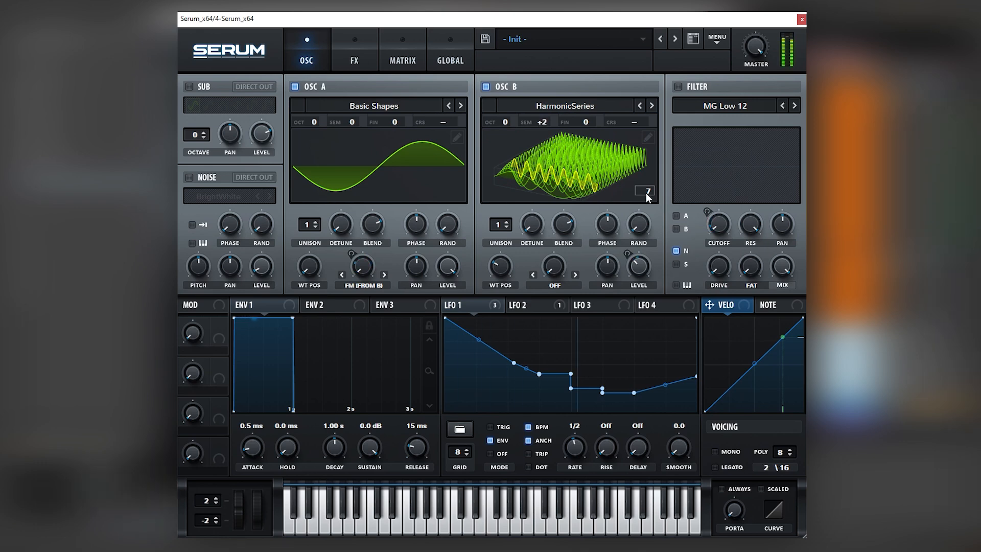
click(354, 50)
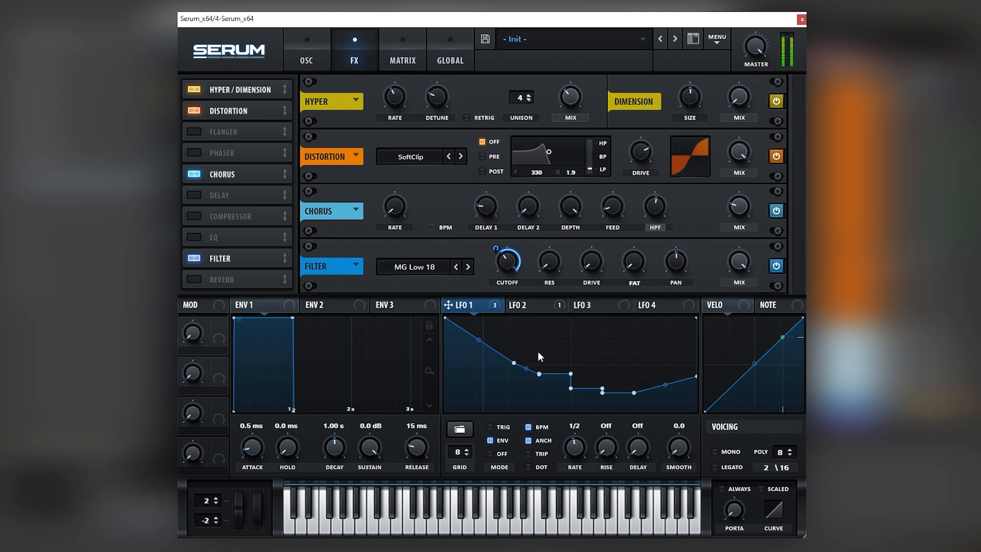
click(307, 49)
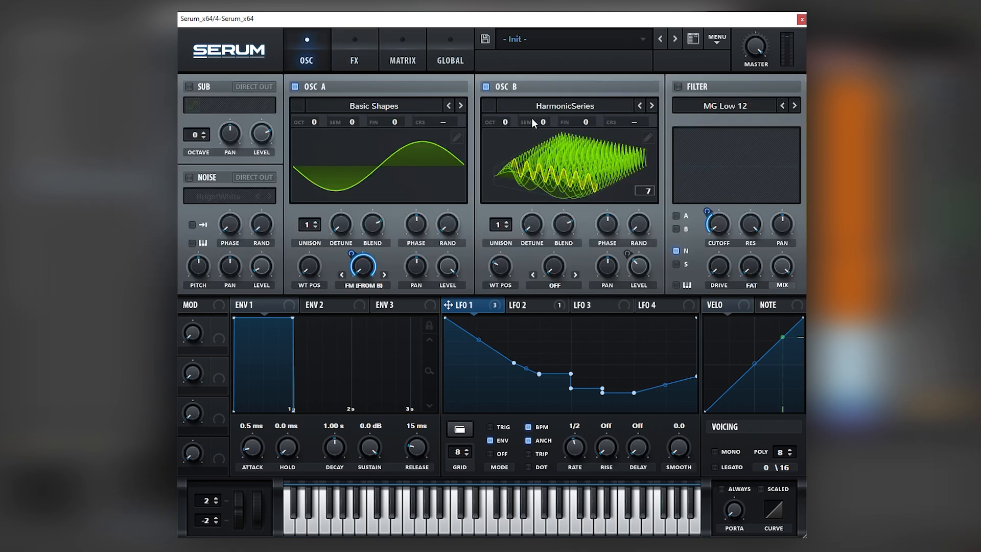
mouse_move(542, 128)
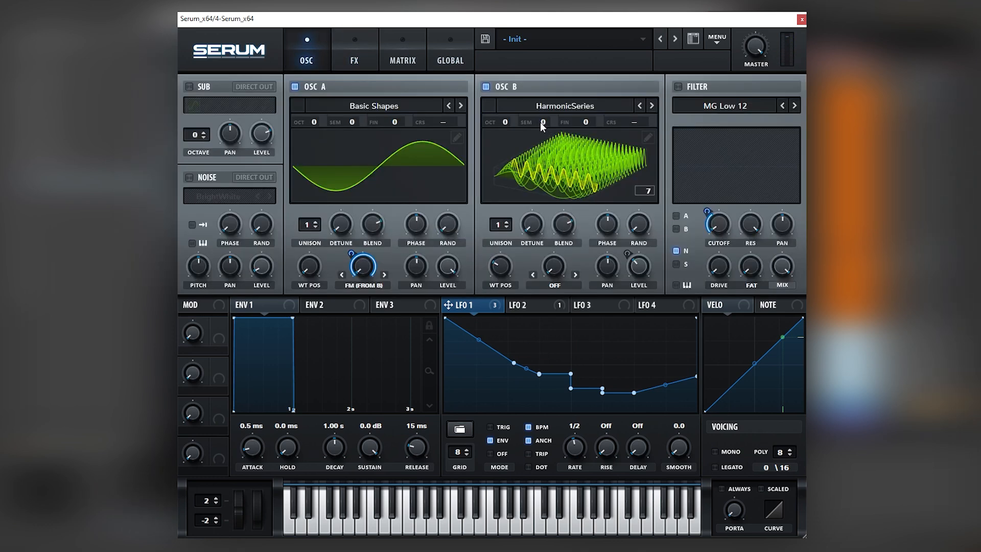